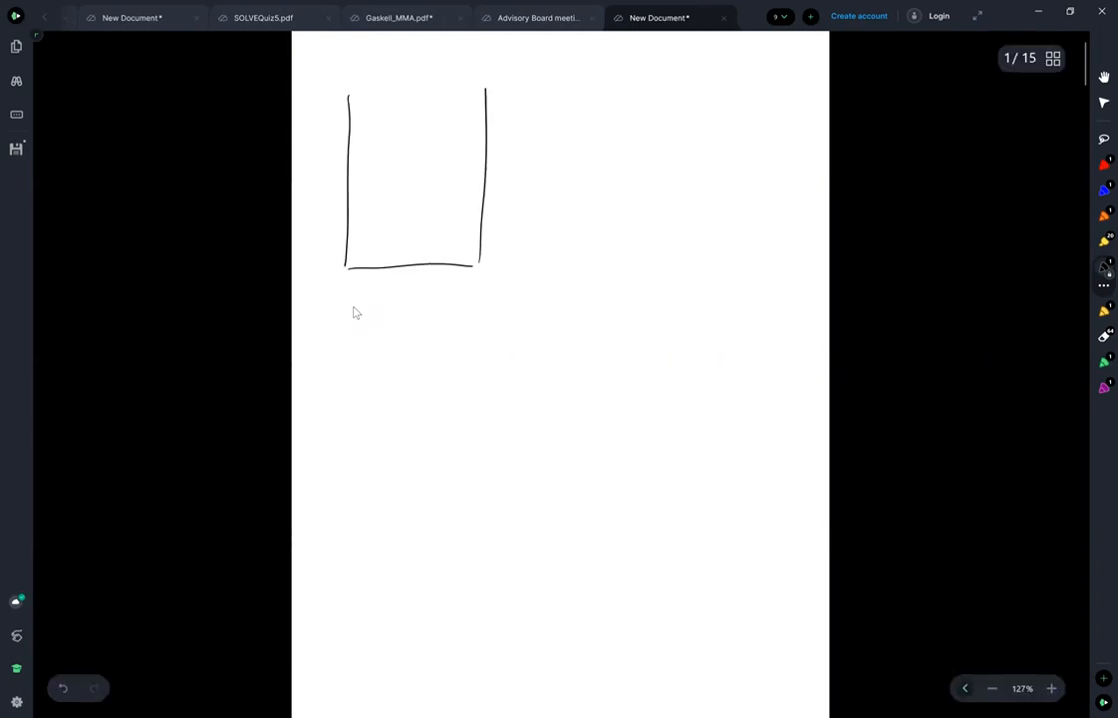
- Draw a wavy curve in the box, then scribble over the whole sketch to cross it out
left_click_drag(351, 184, 403, 151)
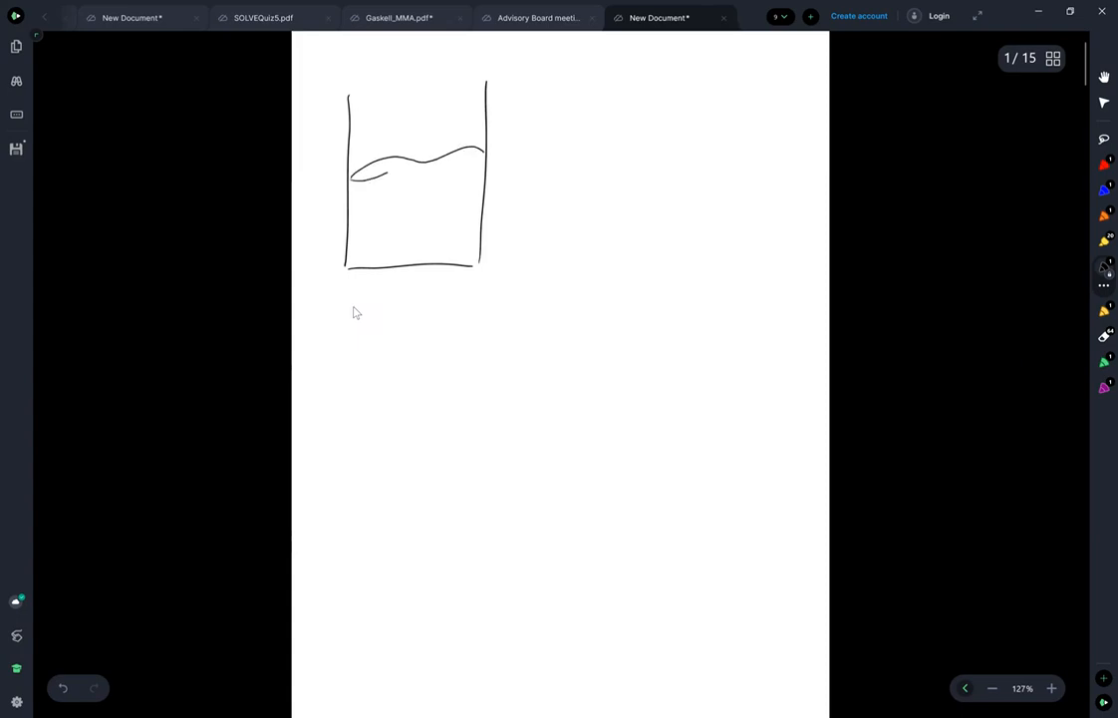
left_click_drag(351, 177, 478, 168)
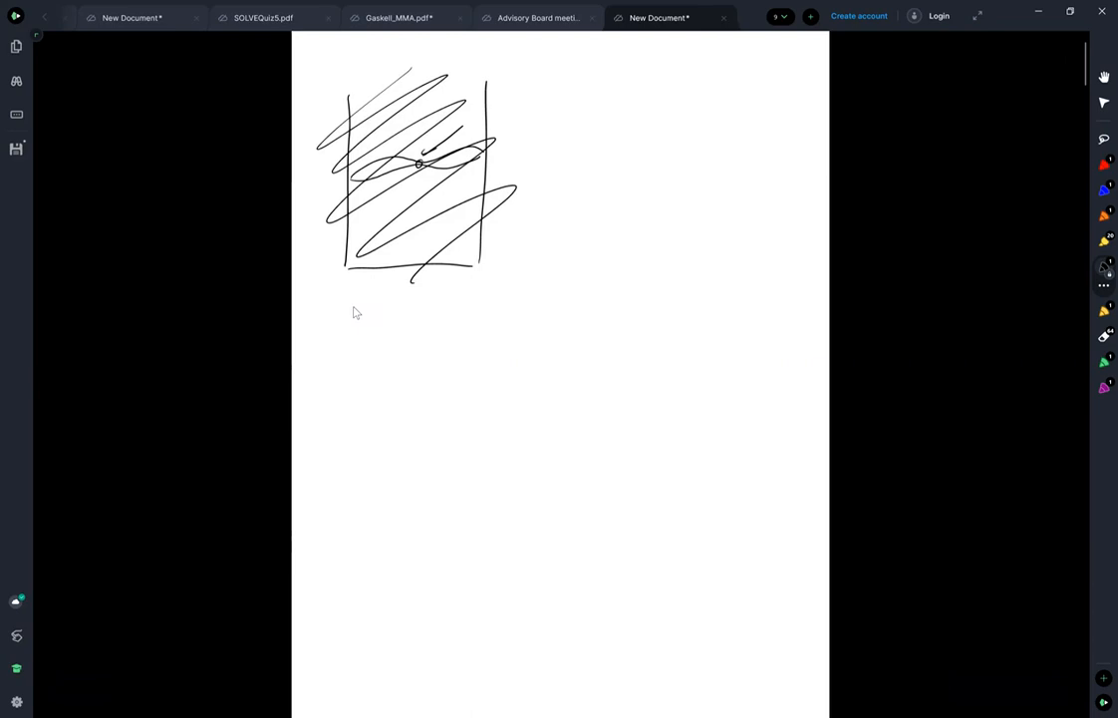
- Draw the phase-diagram frame on page 2 with T and X_B axes and curves meeting at a congruent peak
scroll("down", 3)
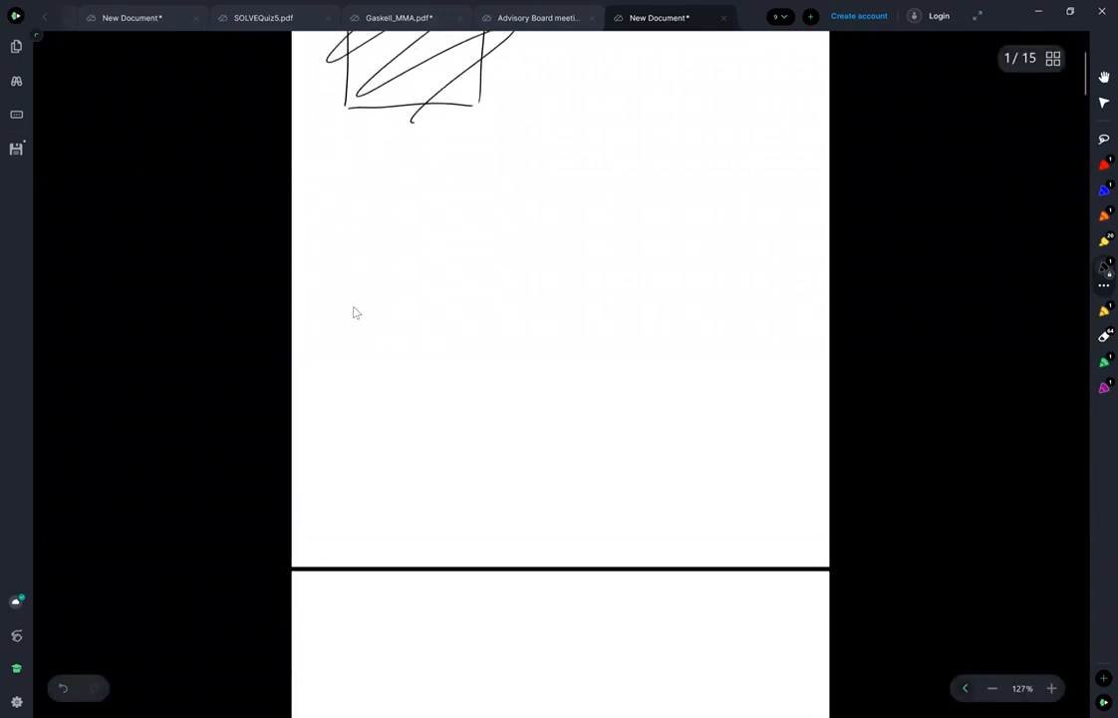
scroll("down", 3)
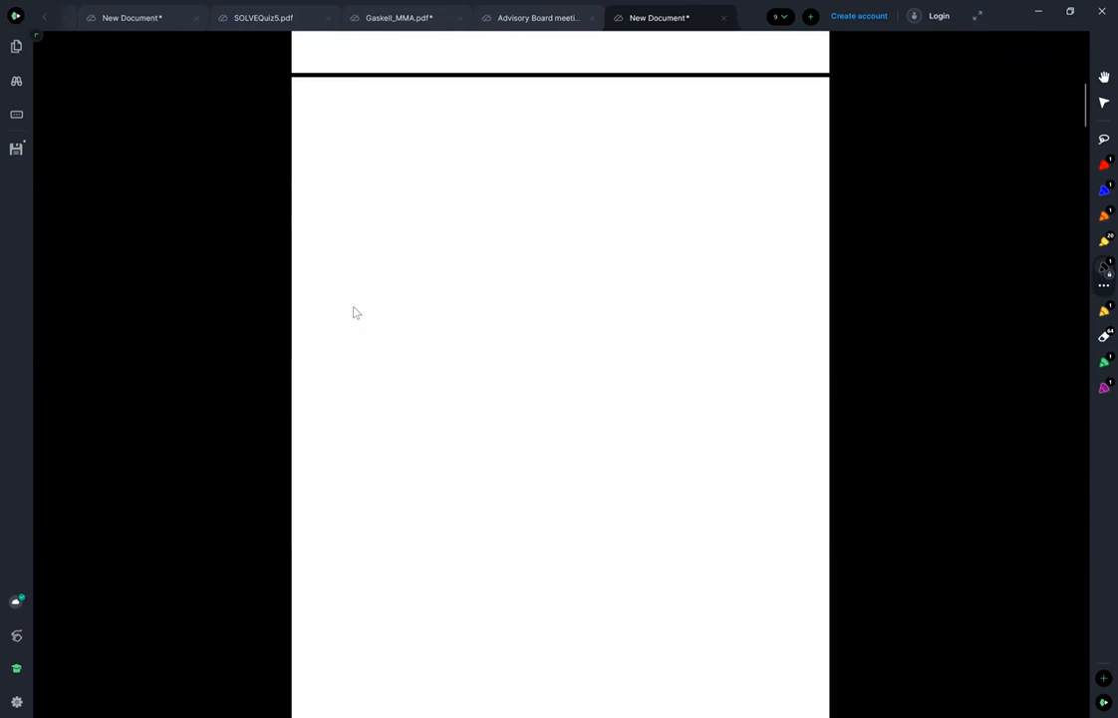
left_click_drag(377, 147, 588, 350)
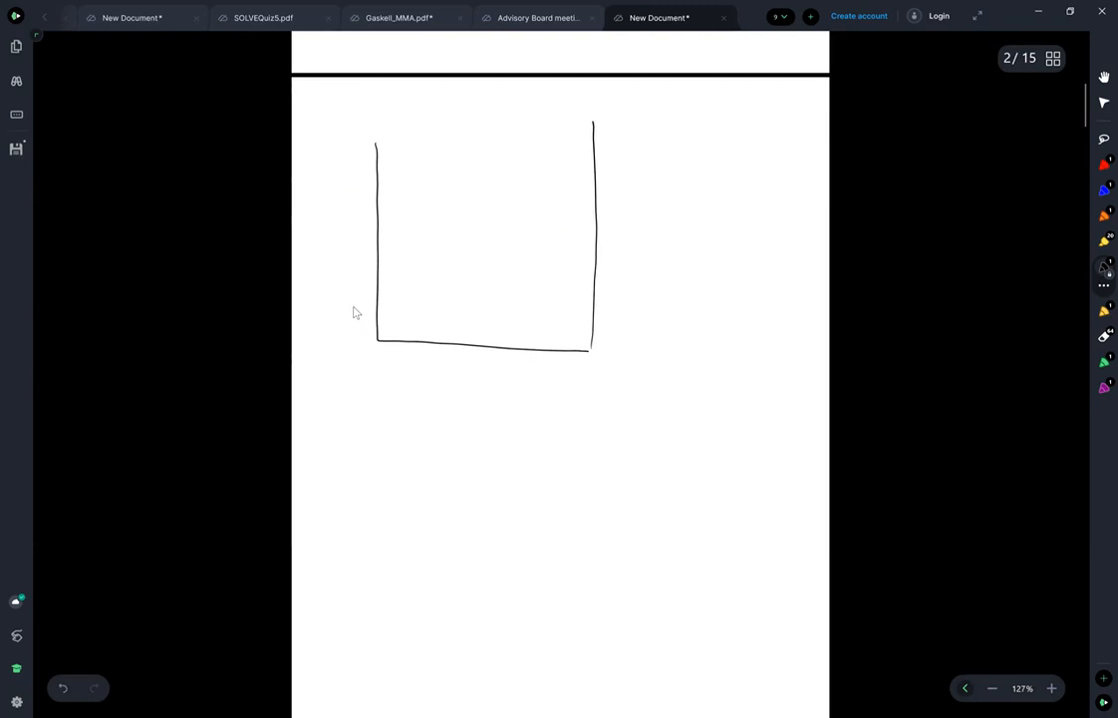
left_click_drag(319, 220, 335, 243)
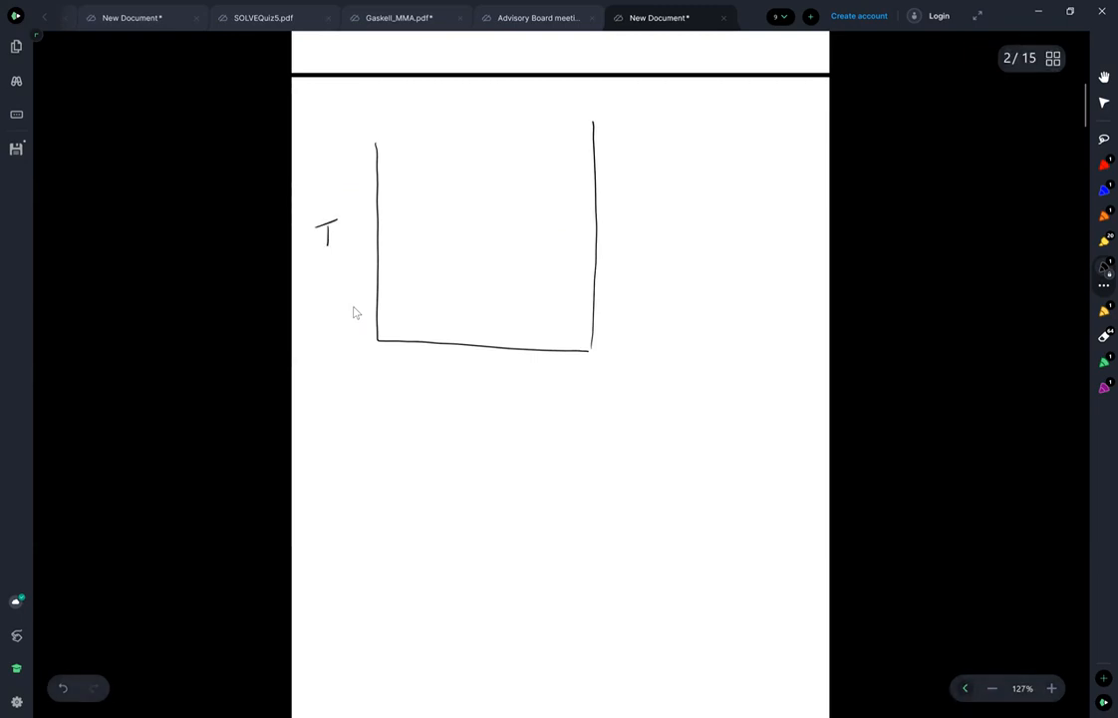
left_click_drag(466, 375, 490, 395)
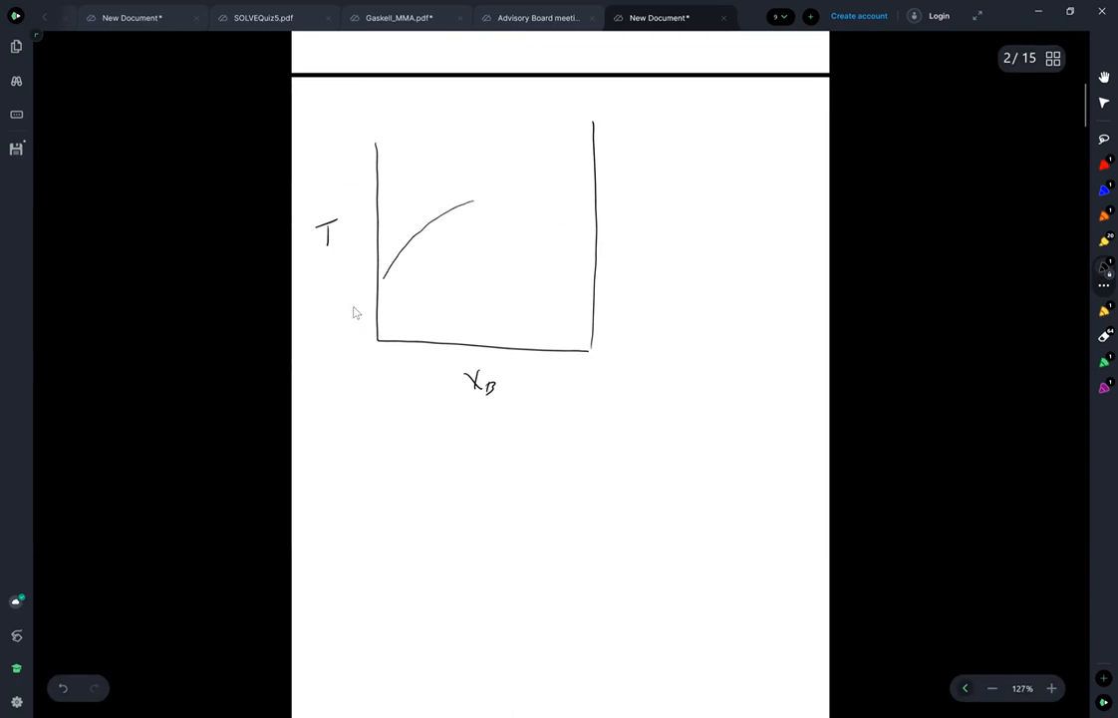
left_click_drag(474, 200, 550, 228)
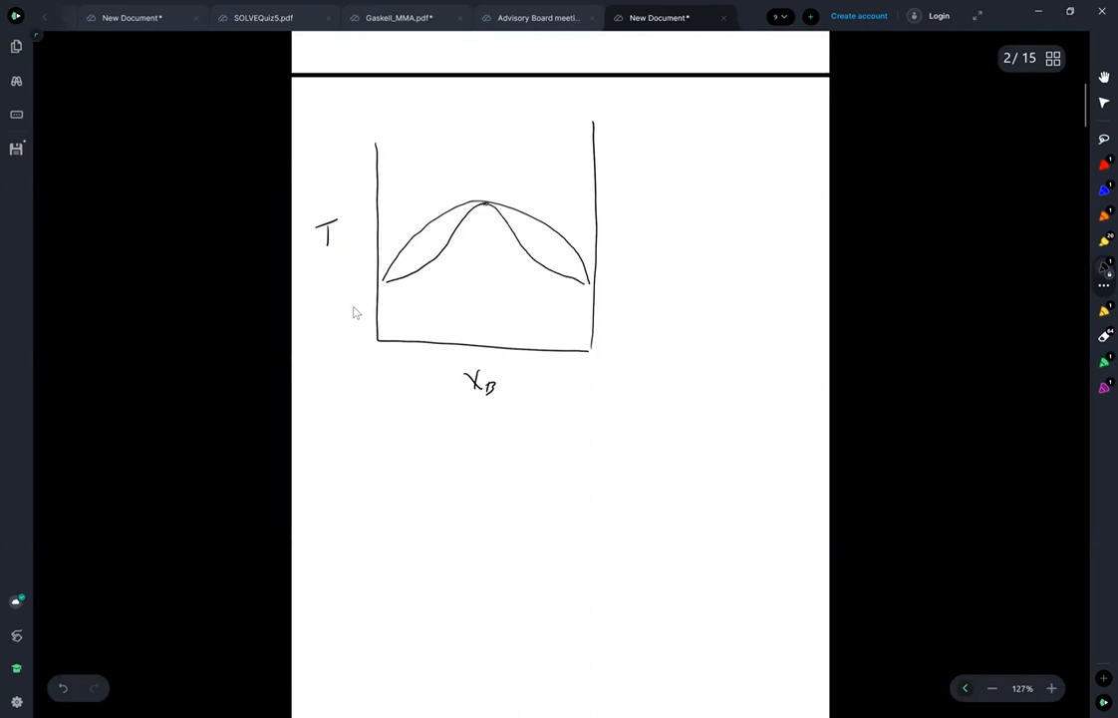
- Label the L, α and both α+L regions, then draw a red isotherm across the diagram
left_click_drag(476, 143, 490, 168)
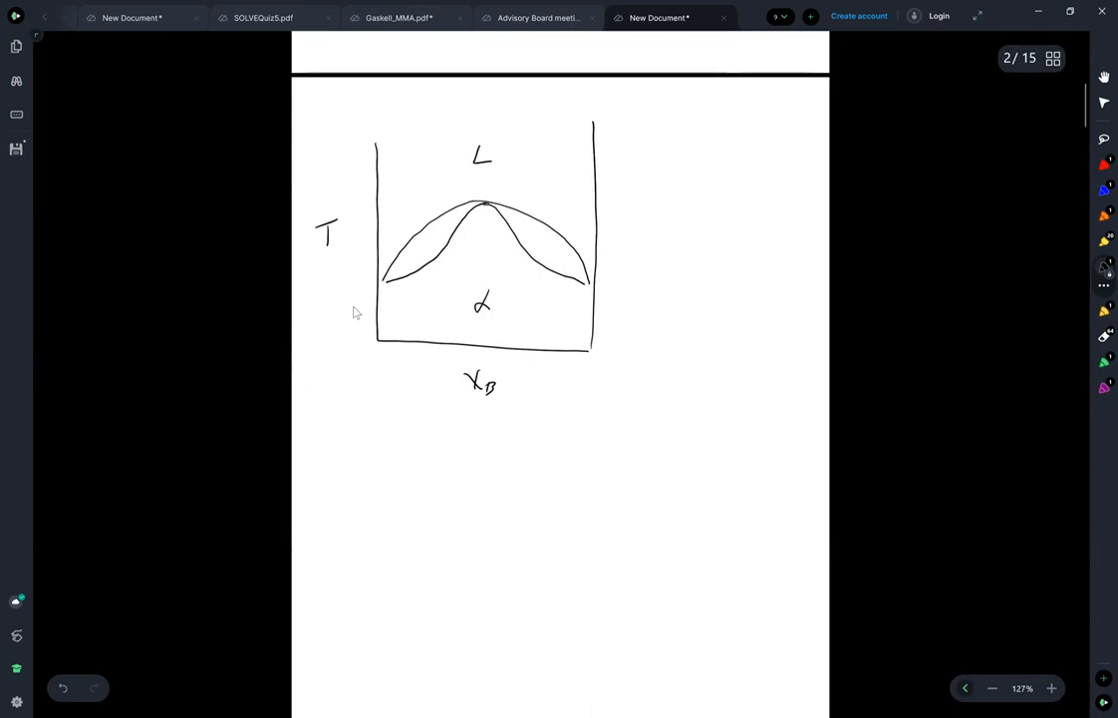
left_click_drag(398, 250, 434, 249)
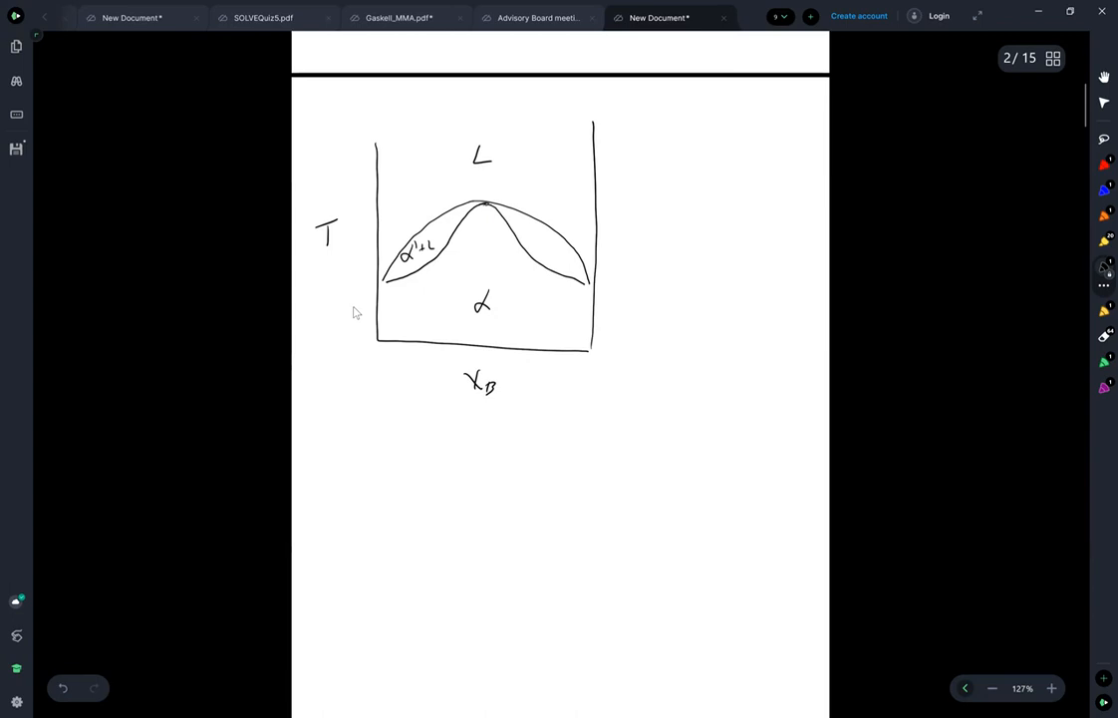
left_click_drag(526, 248, 554, 251)
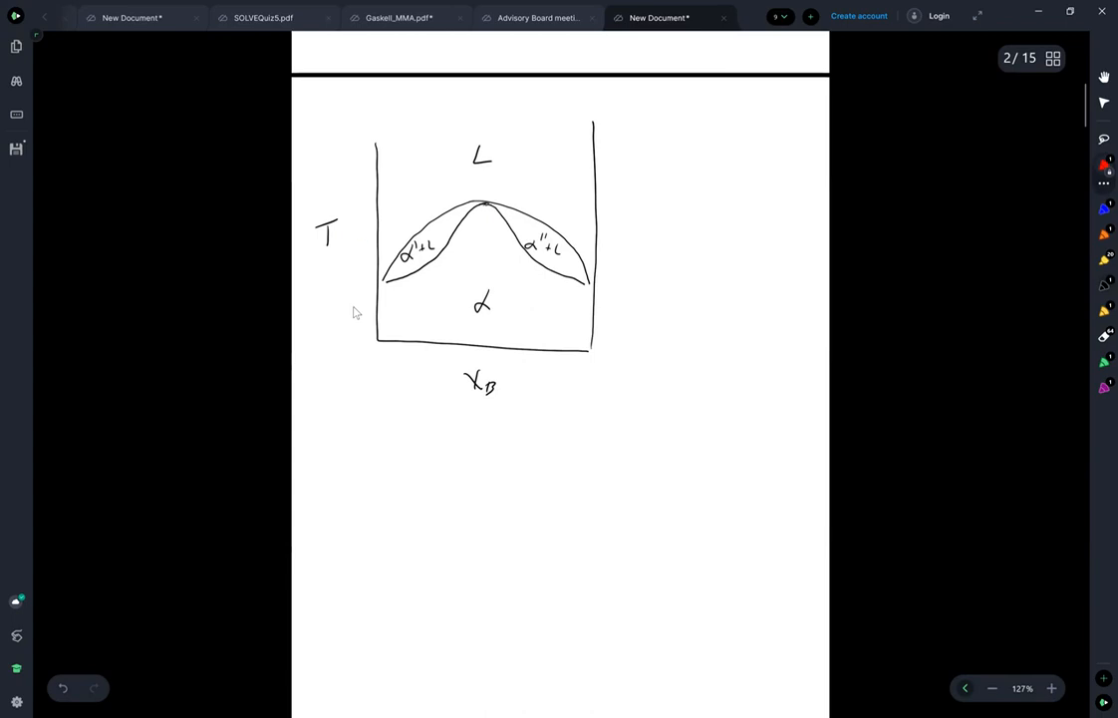
left_click_drag(361, 239, 518, 235)
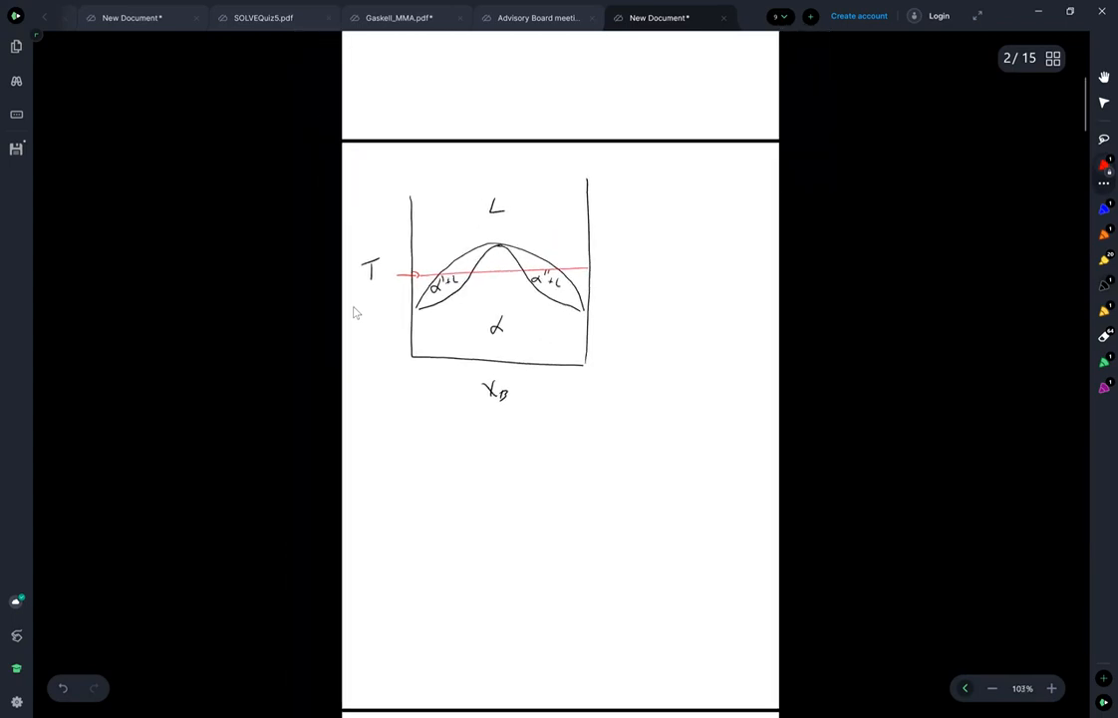
- Draw a new frame below the phase diagram with U-shaped α and L free-energy curves
scroll("up", 3)
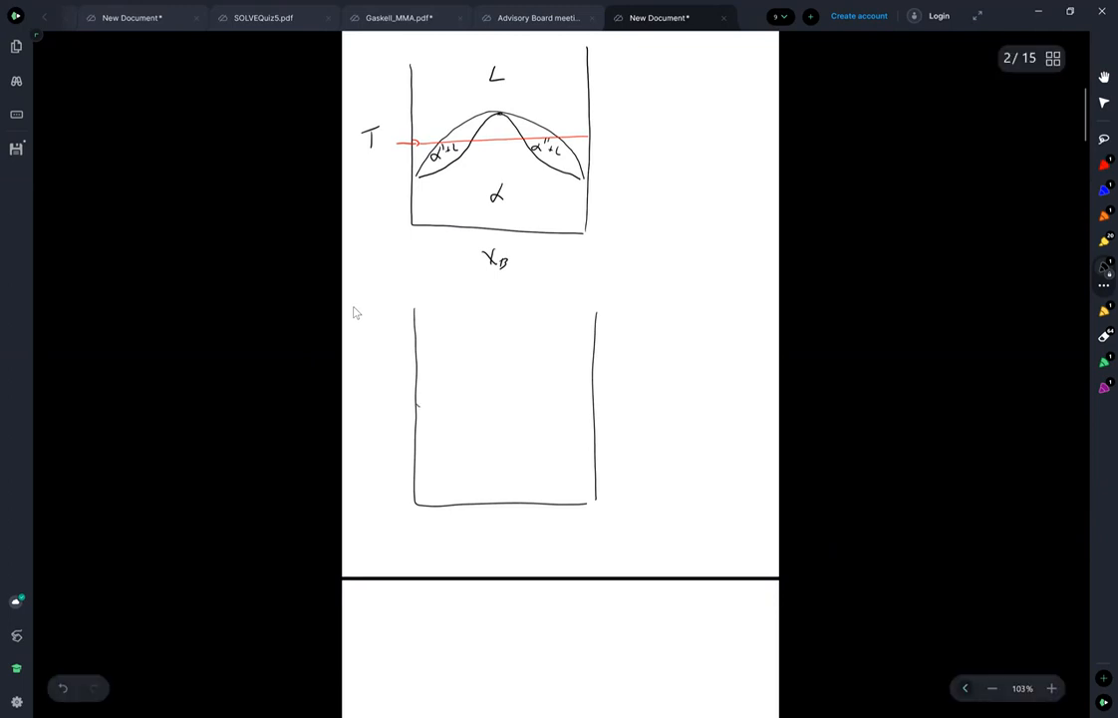
left_click_drag(416, 411, 576, 427)
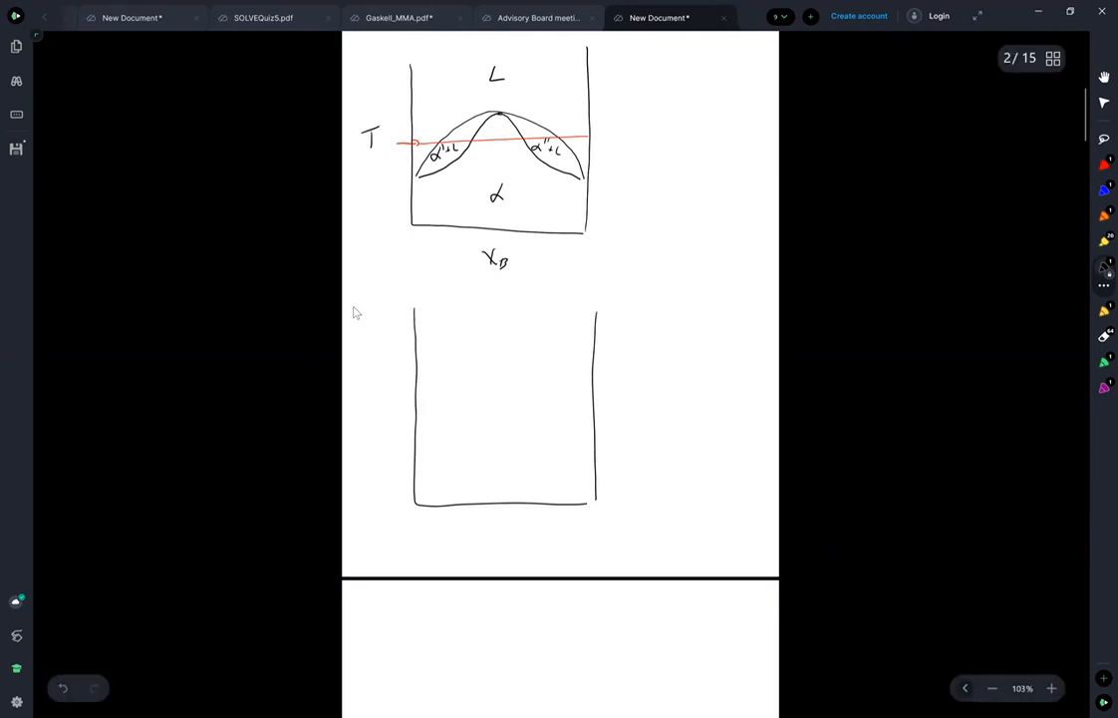
left_click_drag(419, 403, 582, 403)
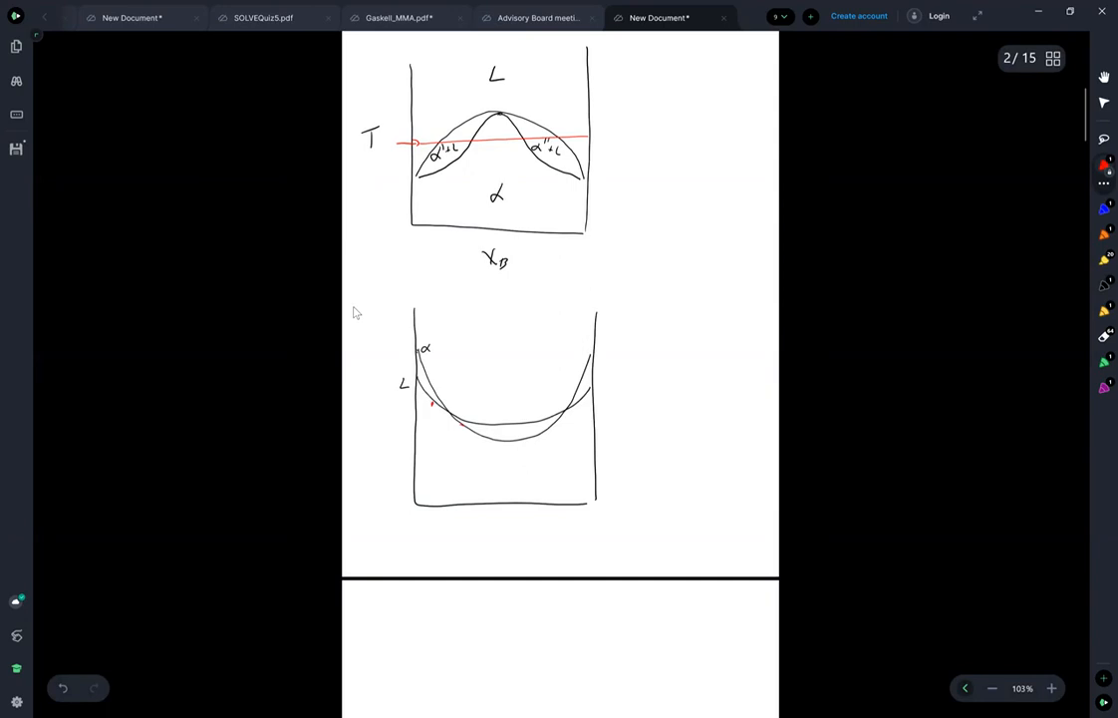
- Draw red tangents on left and right curves and mark the L, α+L and α regions beneath
left_click_drag(430, 409, 468, 427)
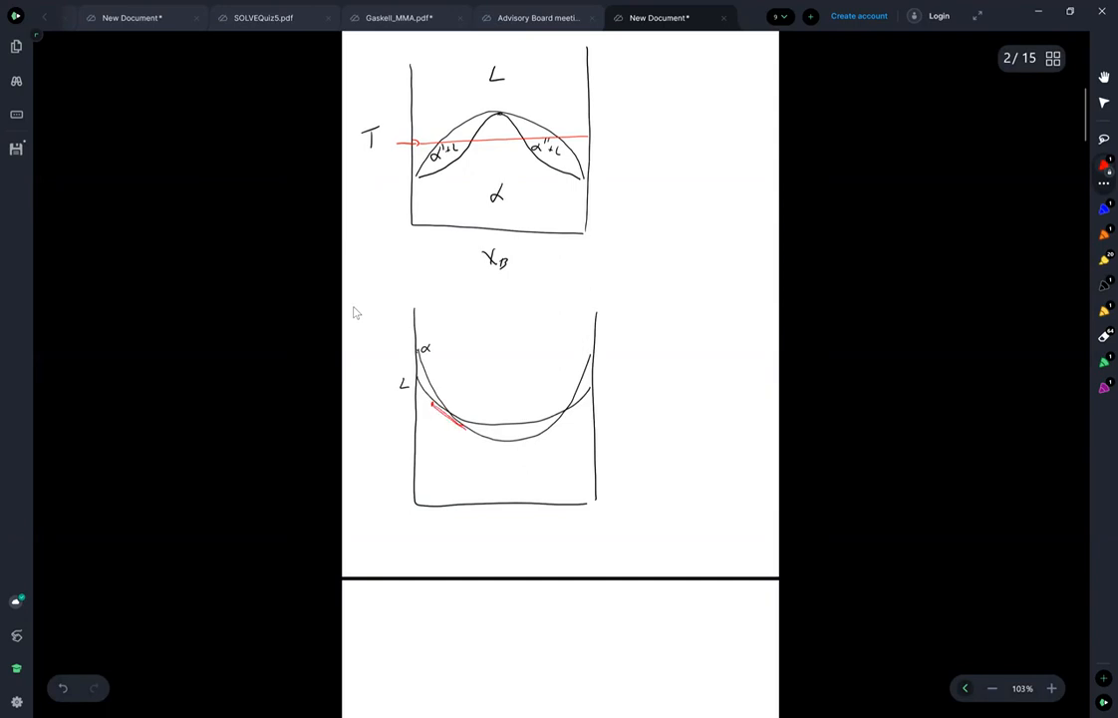
left_click_drag(498, 429, 568, 403)
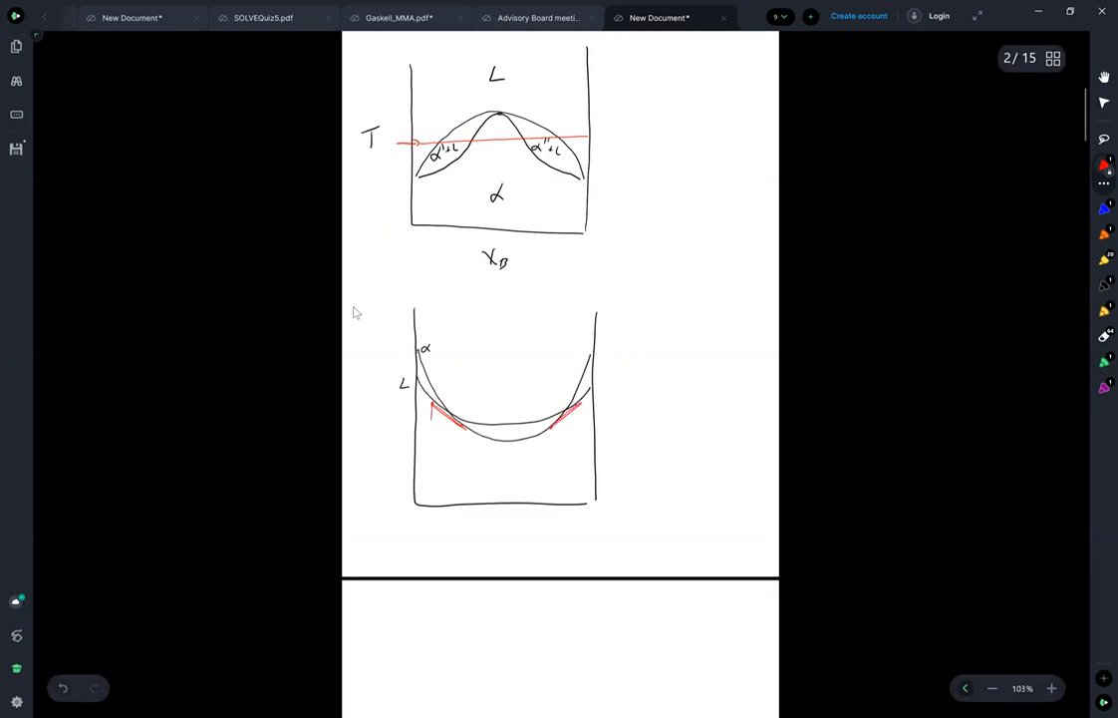
left_click_drag(428, 423, 462, 459)
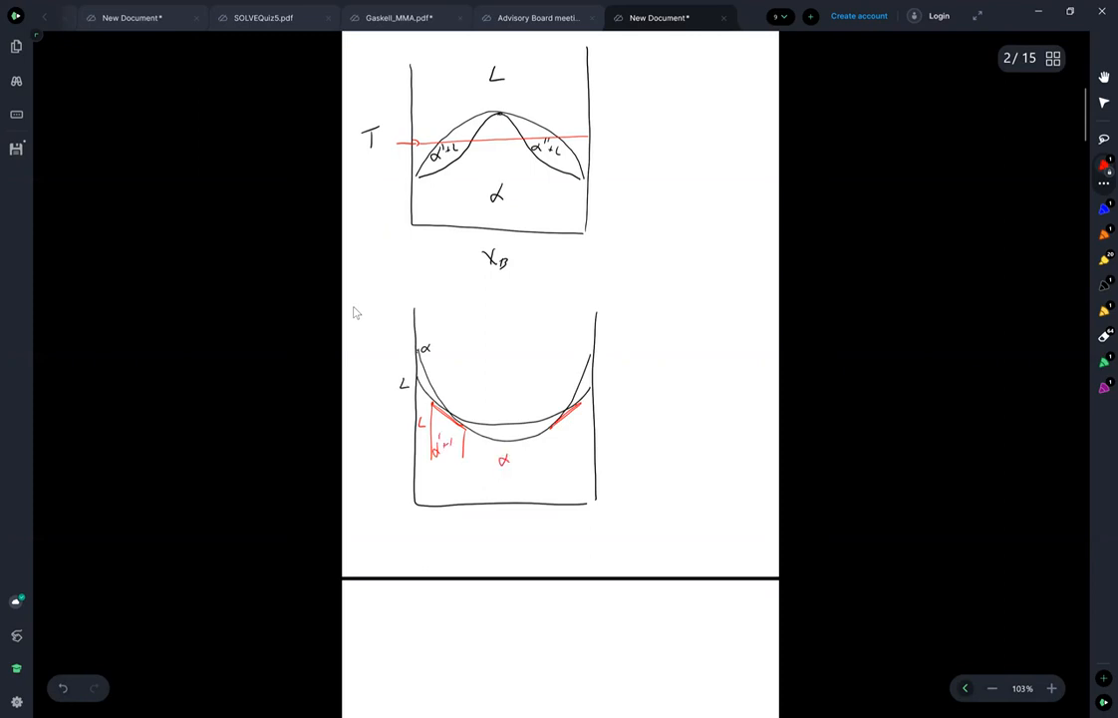
left_click_drag(555, 428, 560, 449)
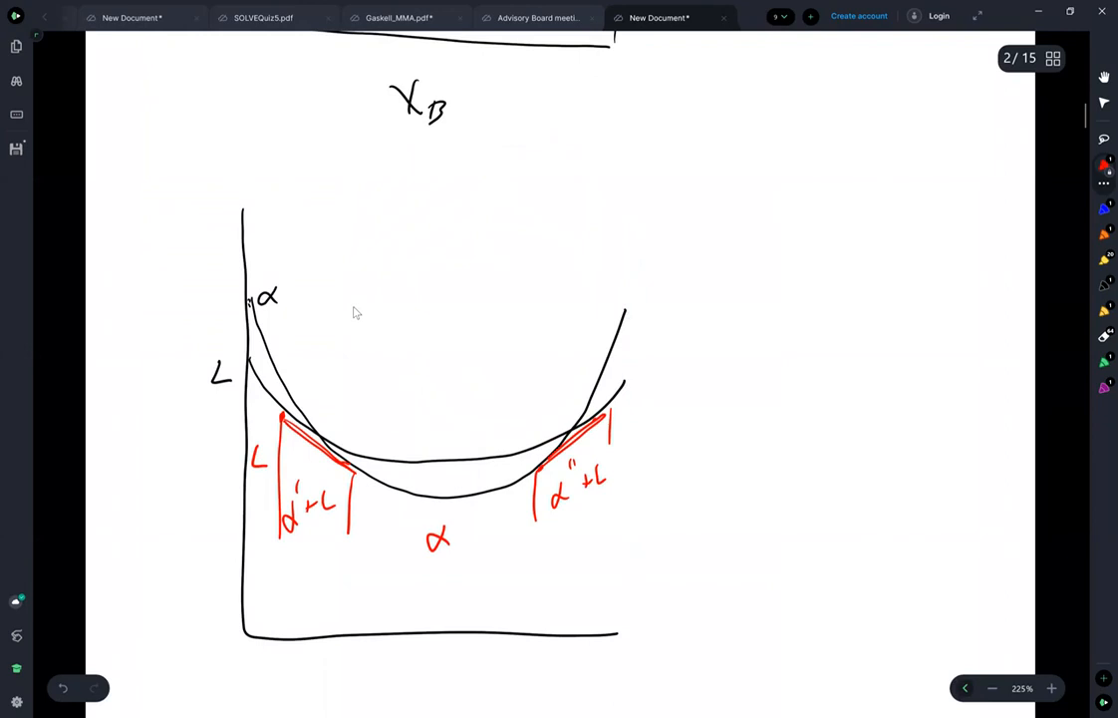
- Circle the α label, extend green tangents and label their intercepts μ_B^α' and μ_B^α''
left_click_drag(615, 412, 626, 431)
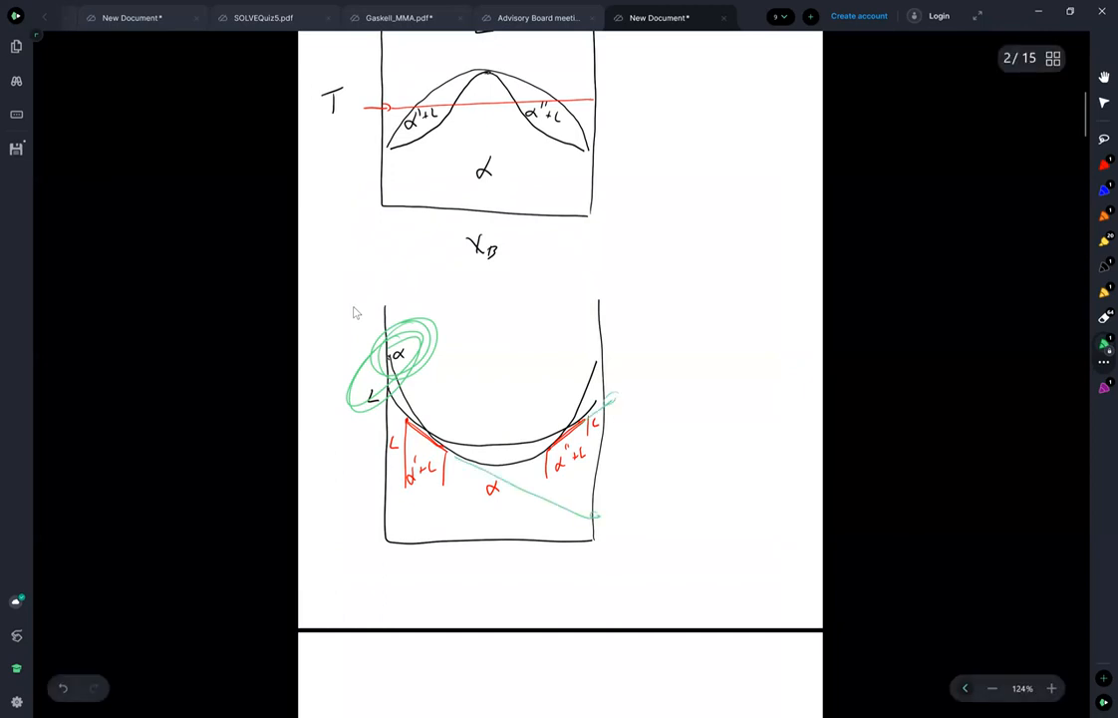
left_click_drag(608, 508, 642, 542)
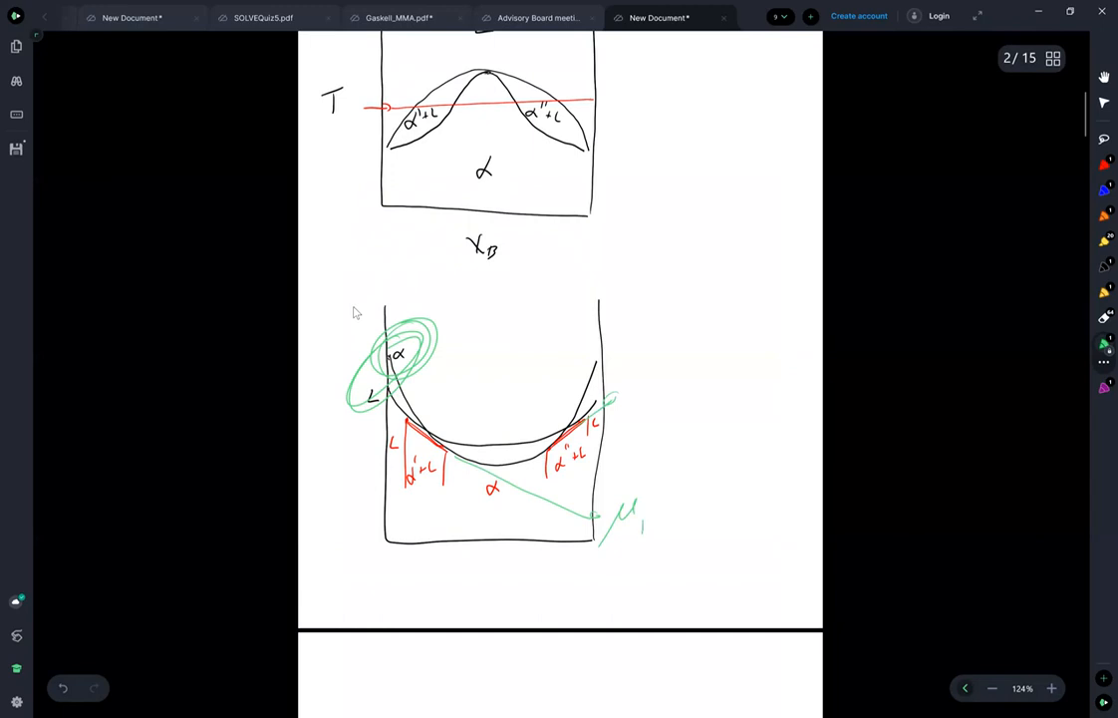
left_click_drag(638, 494, 658, 528)
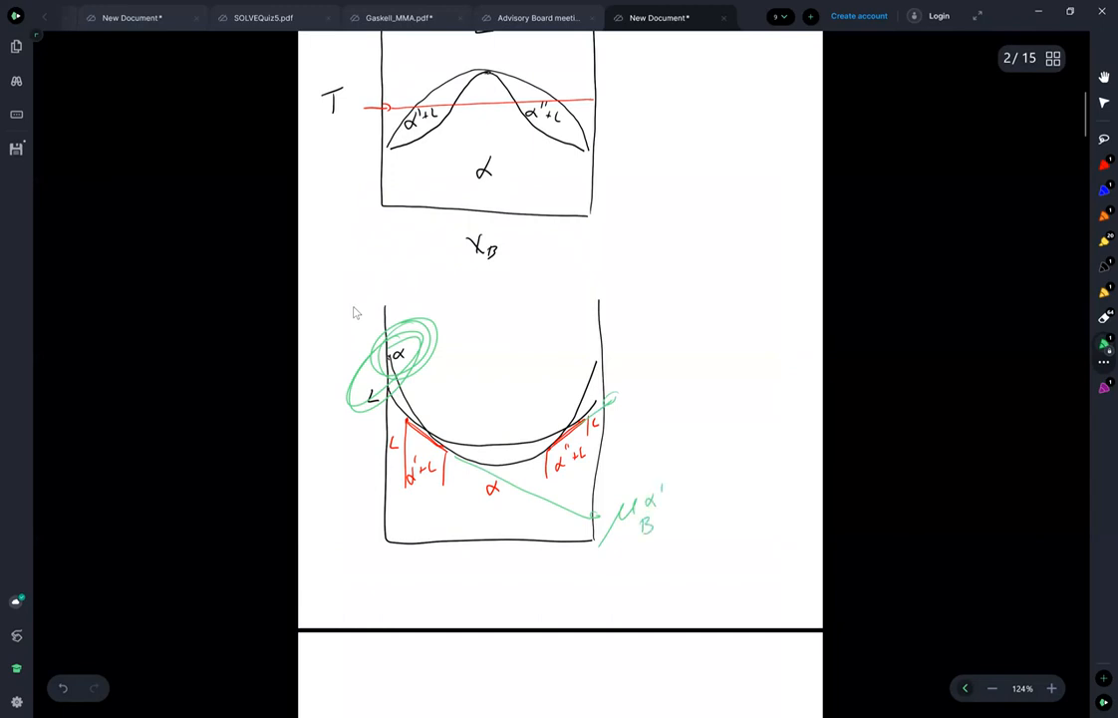
left_click_drag(616, 412, 660, 403)
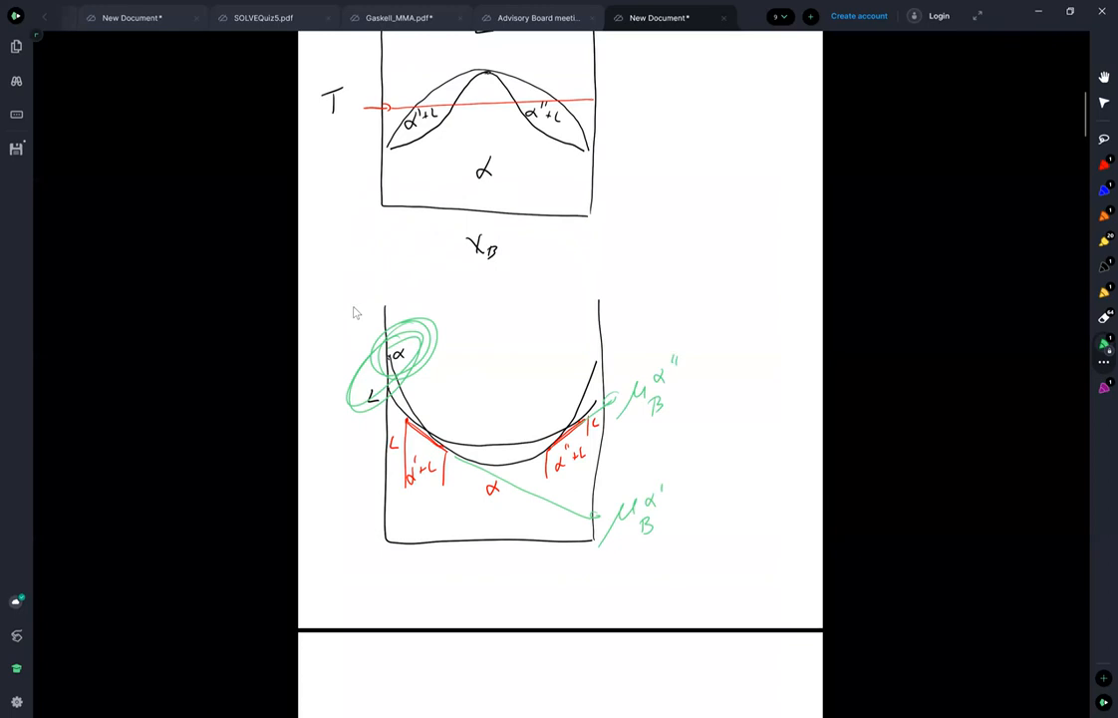
scroll("up", 3)
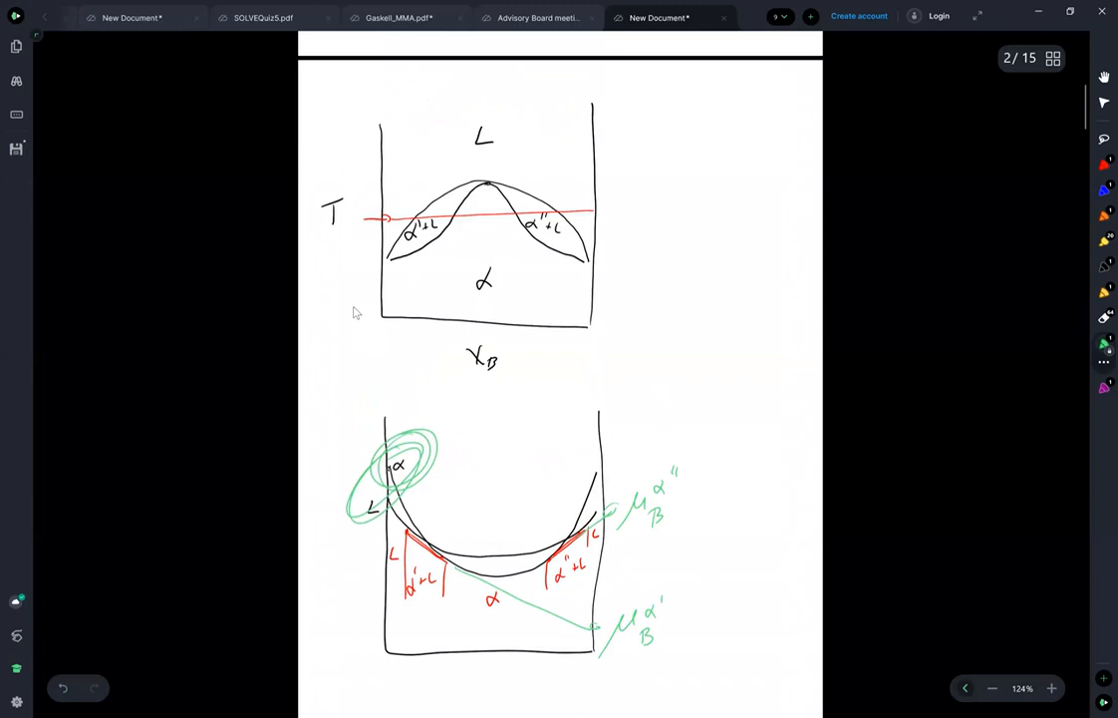
- Circle the peak of the phase boundary and connect it to a 'Congruent Point' label
scroll("down", 3)
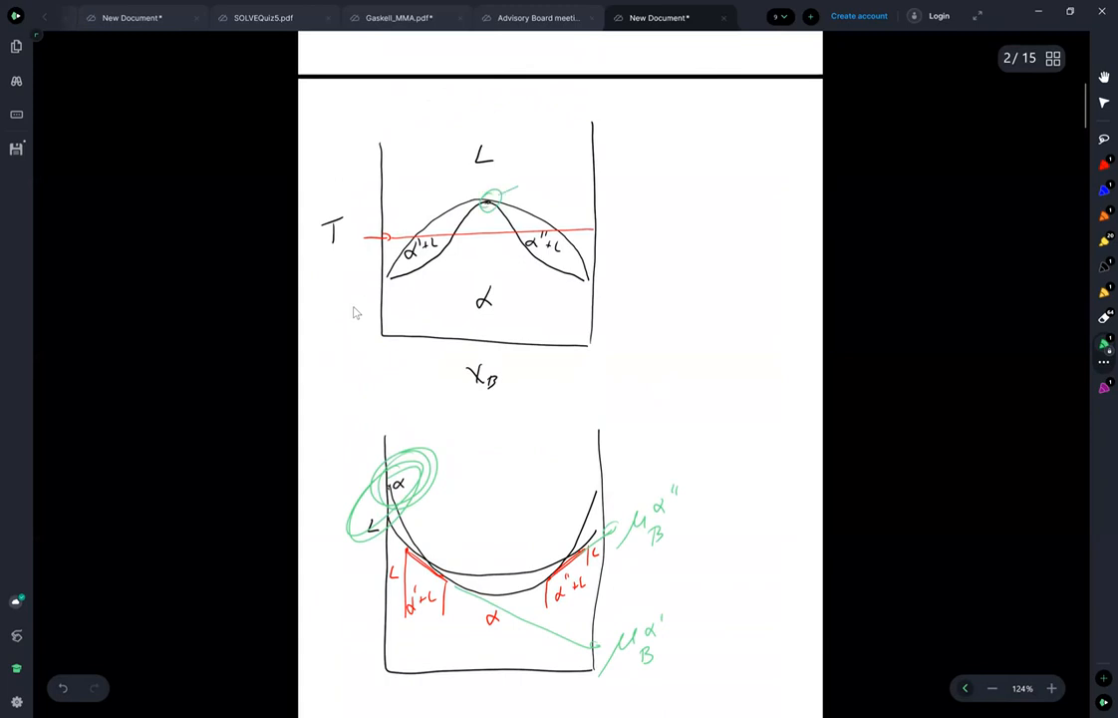
left_click_drag(488, 191, 662, 135)
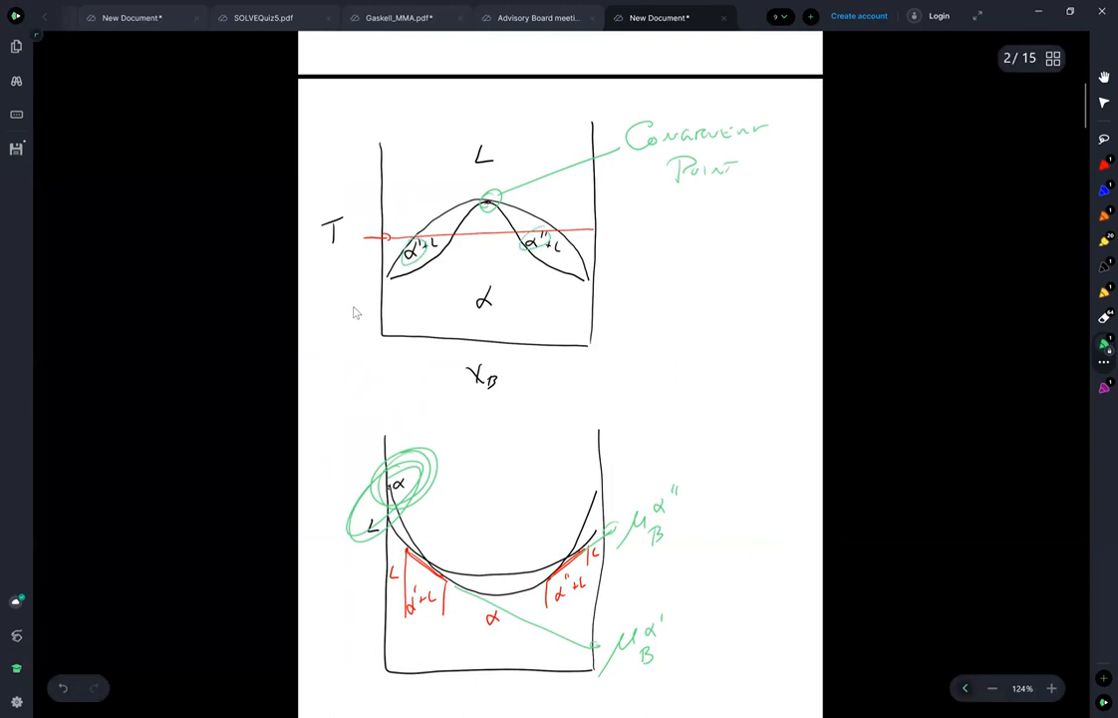
left_click_drag(468, 139, 498, 175)
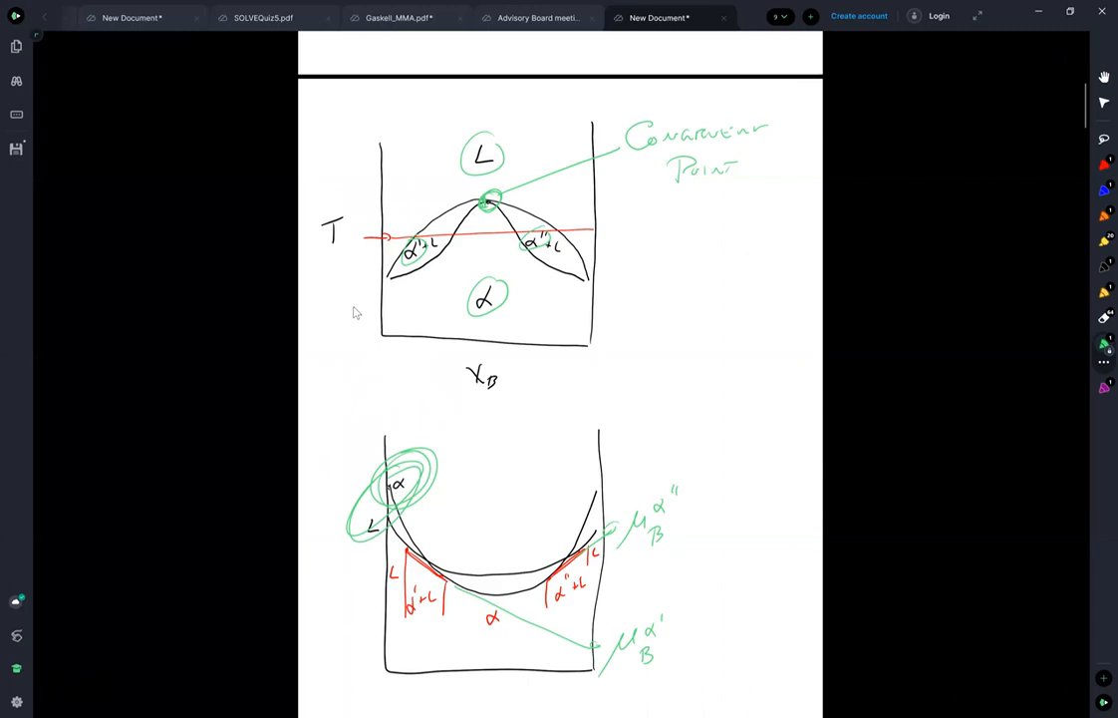
- Scroll to the α'+L and α''+L region labels on the phase diagram
scroll("down", 3)
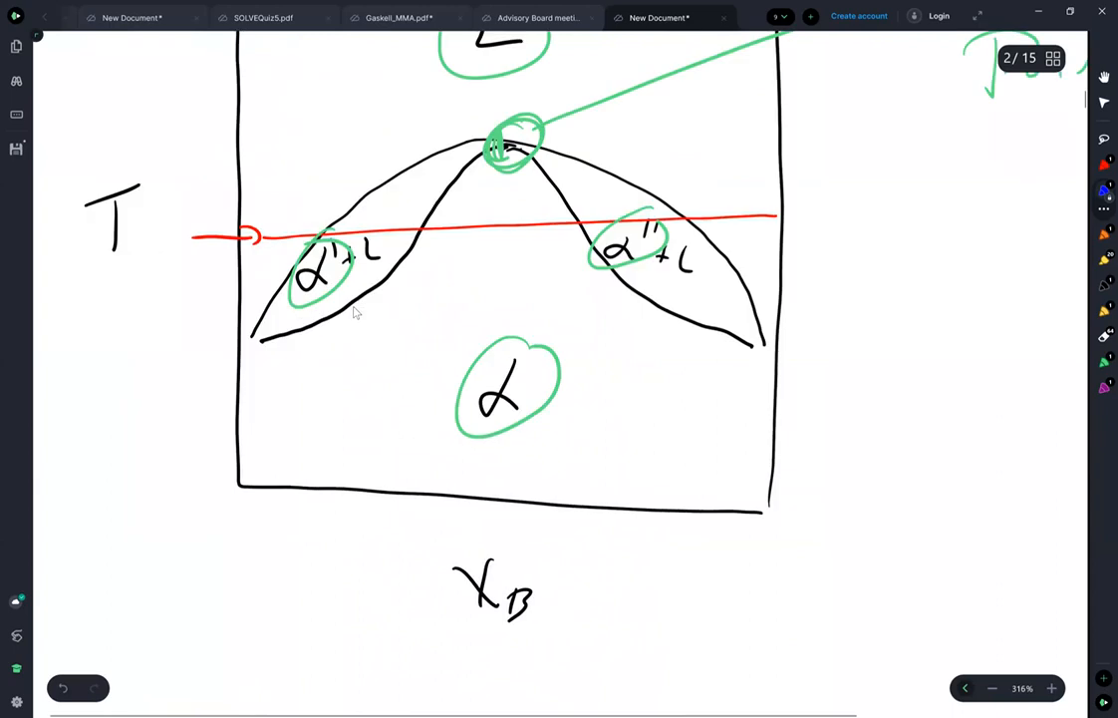
scroll("down", 3)
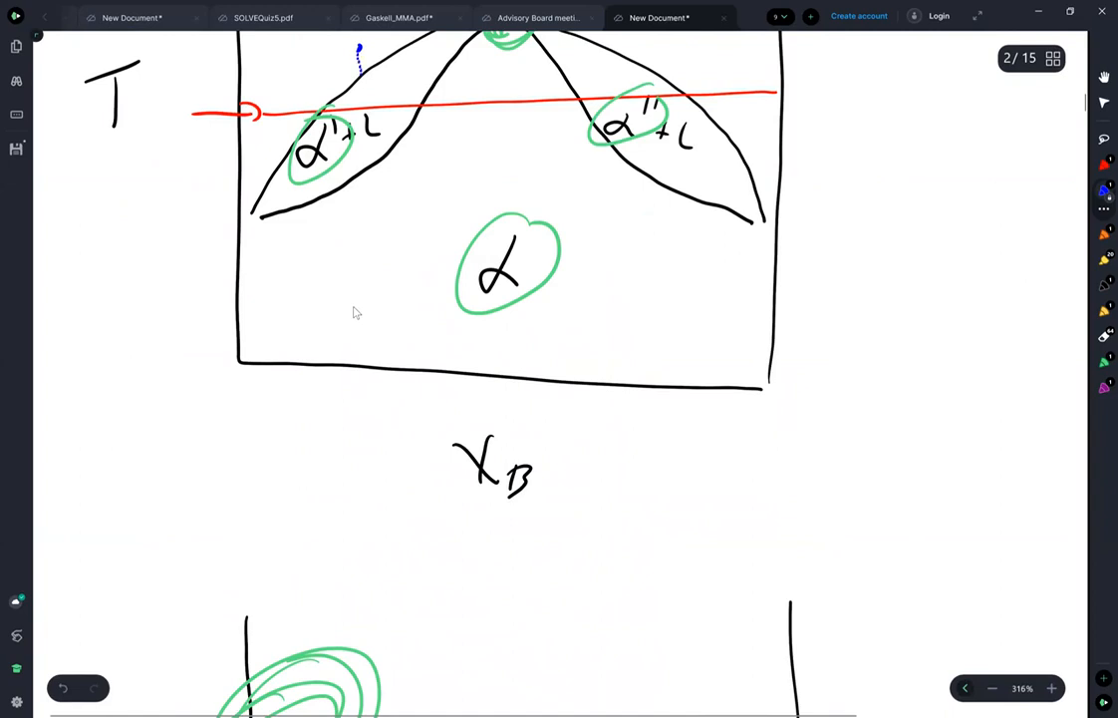
- Draw a dashed vertical line at the system composition with an arrow and the label SYSTEM
left_click_drag(358, 44, 359, 355)
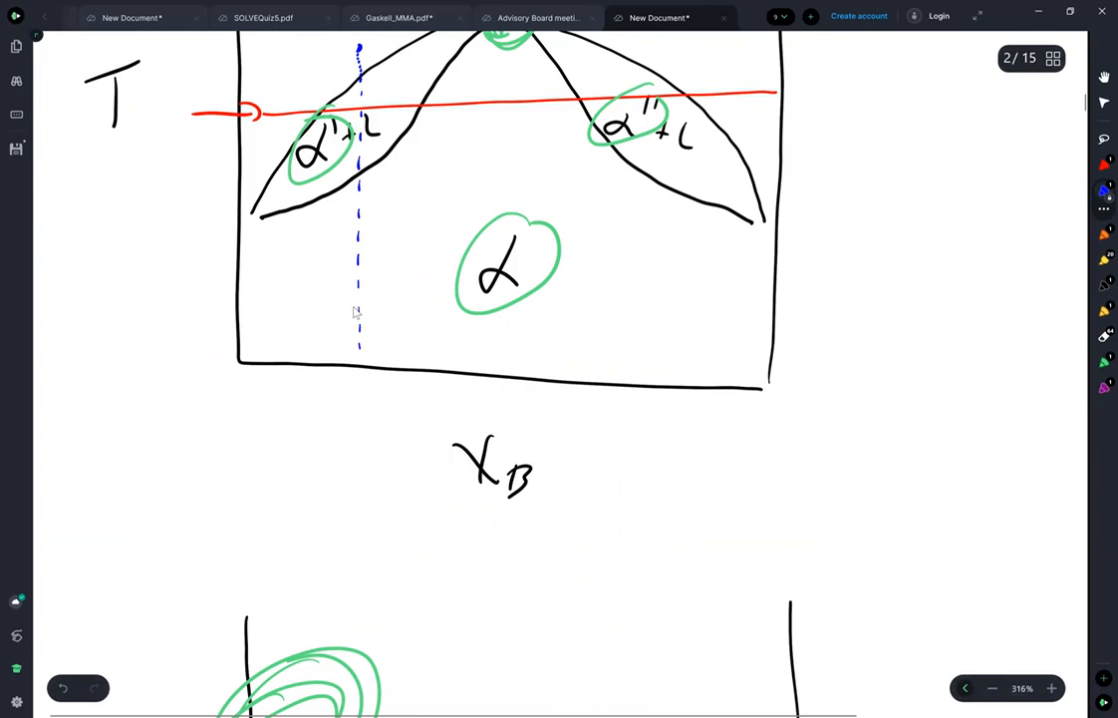
left_click_drag(359, 379, 359, 435)
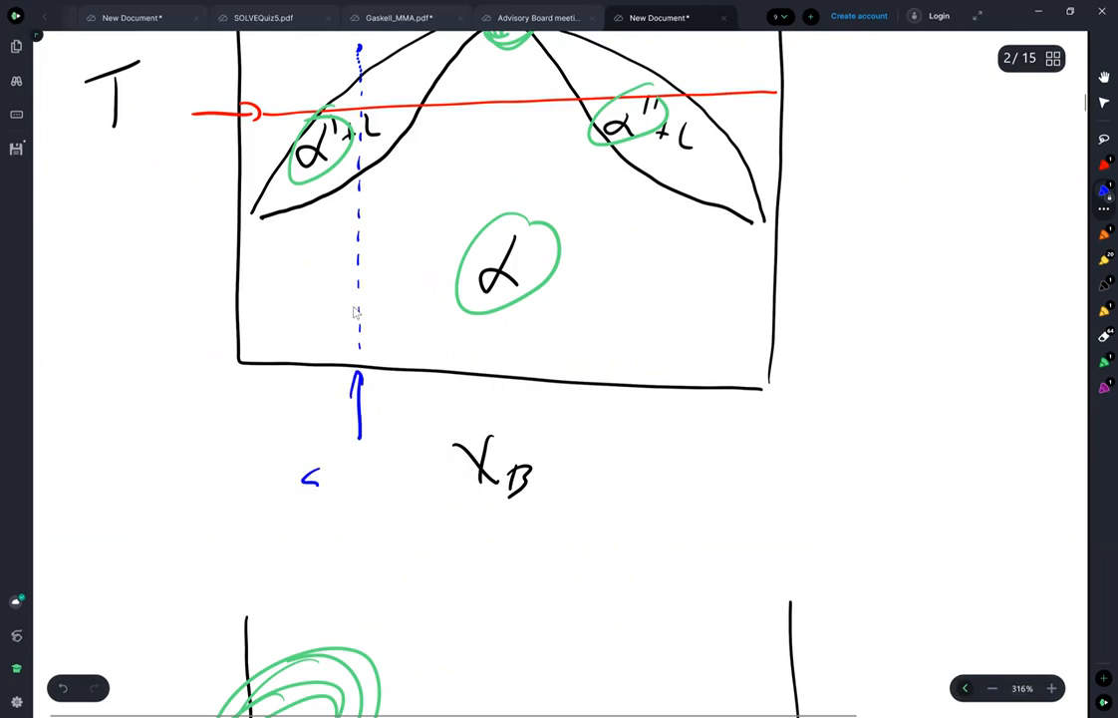
left_click_drag(302, 484, 369, 475)
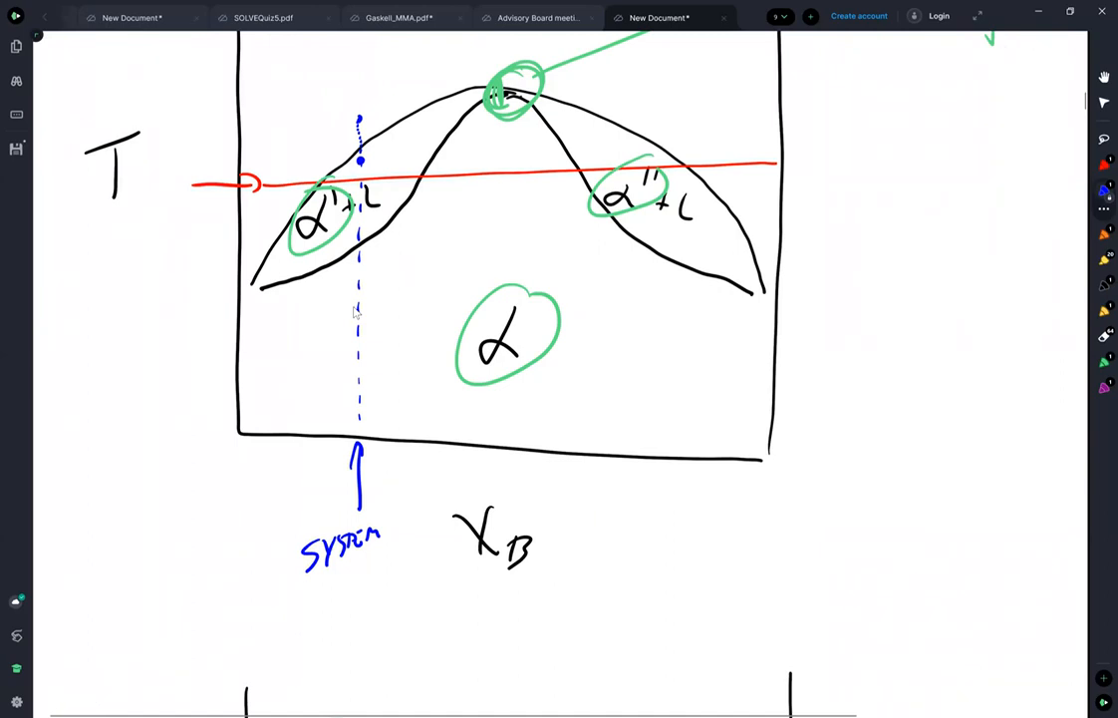
- Draw a tie line to the α' boundary and drop a dashed line labelled α' from its end
left_click_drag(361, 159, 428, 160)
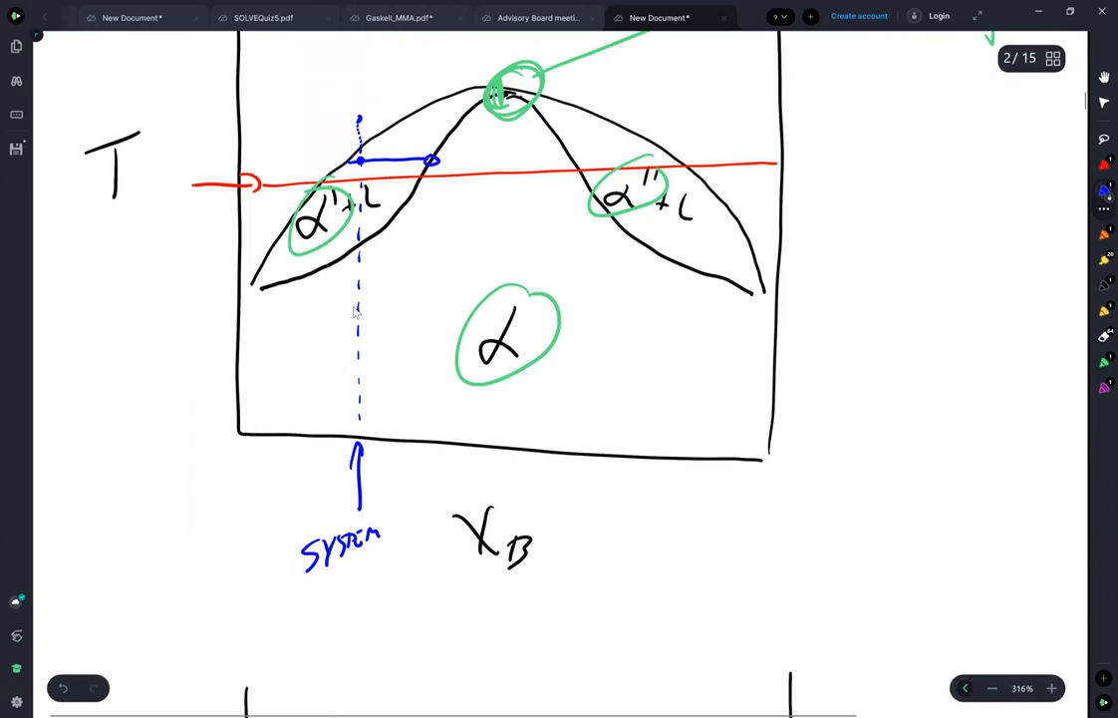
left_click_drag(430, 169, 443, 488)
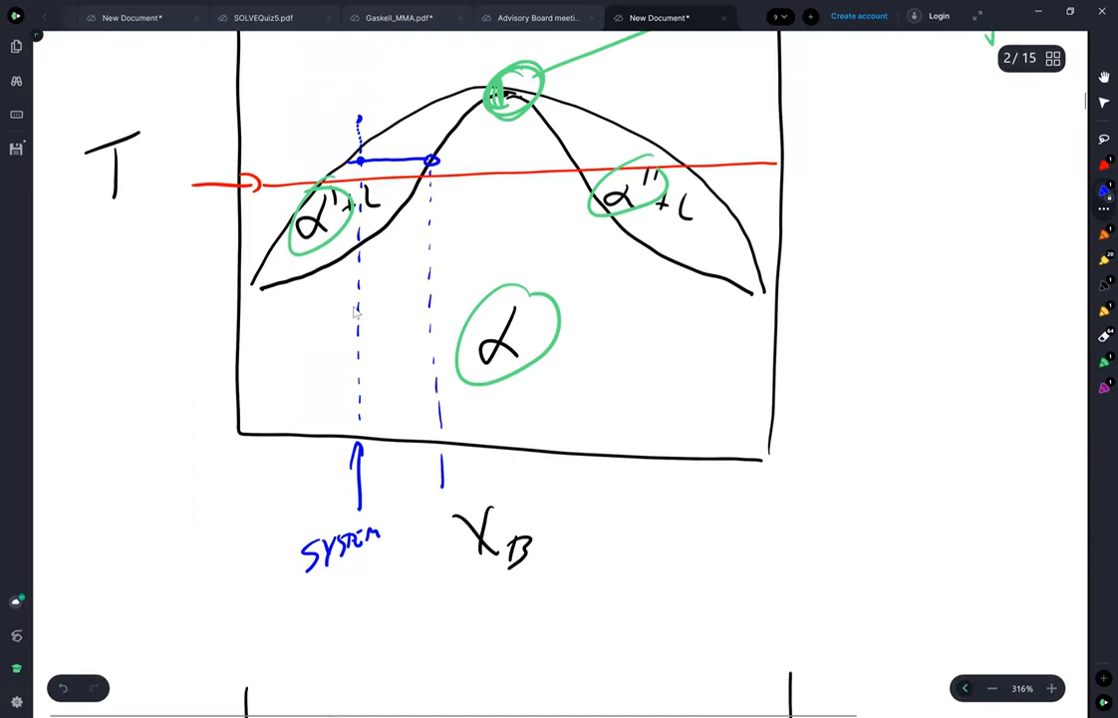
left_click_drag(443, 488, 442, 514)
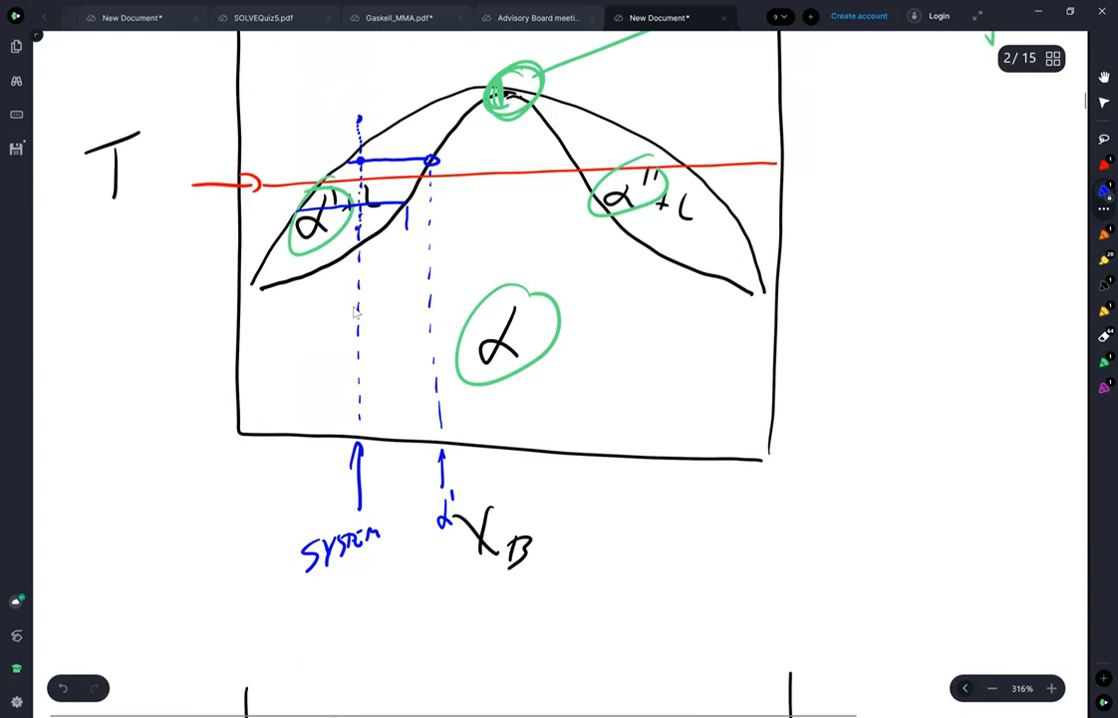
- Add further lever-rule tie lines across α'+L at lower temperatures
left_click_drag(379, 228, 379, 374)
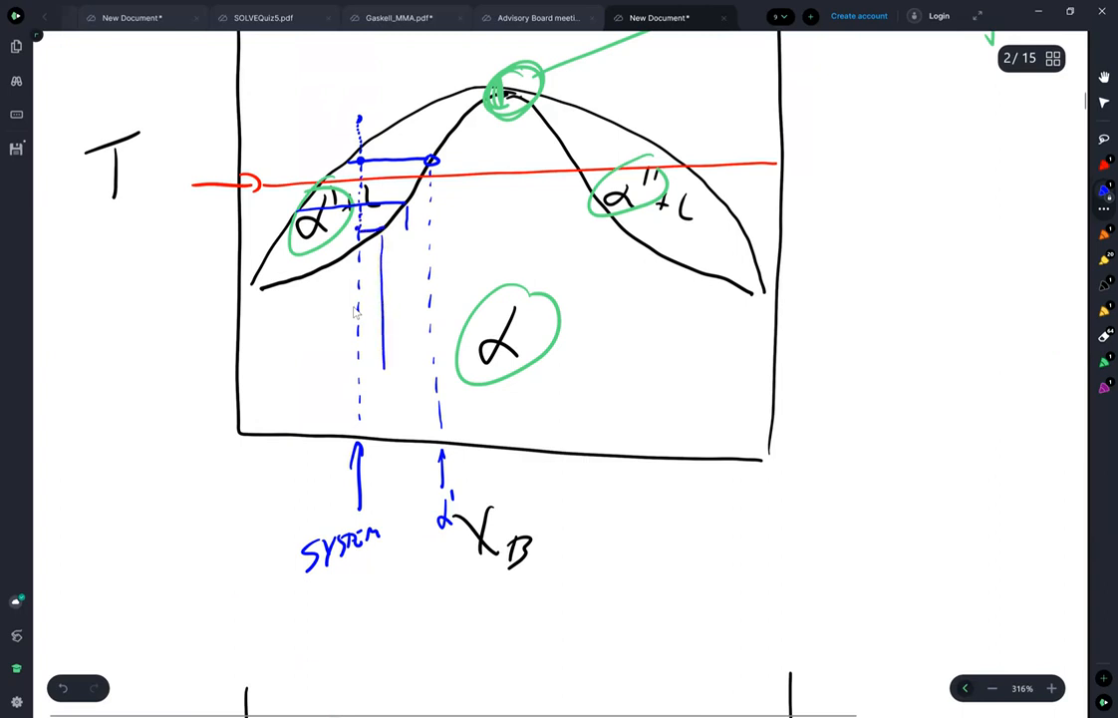
left_click_drag(383, 230, 383, 438)
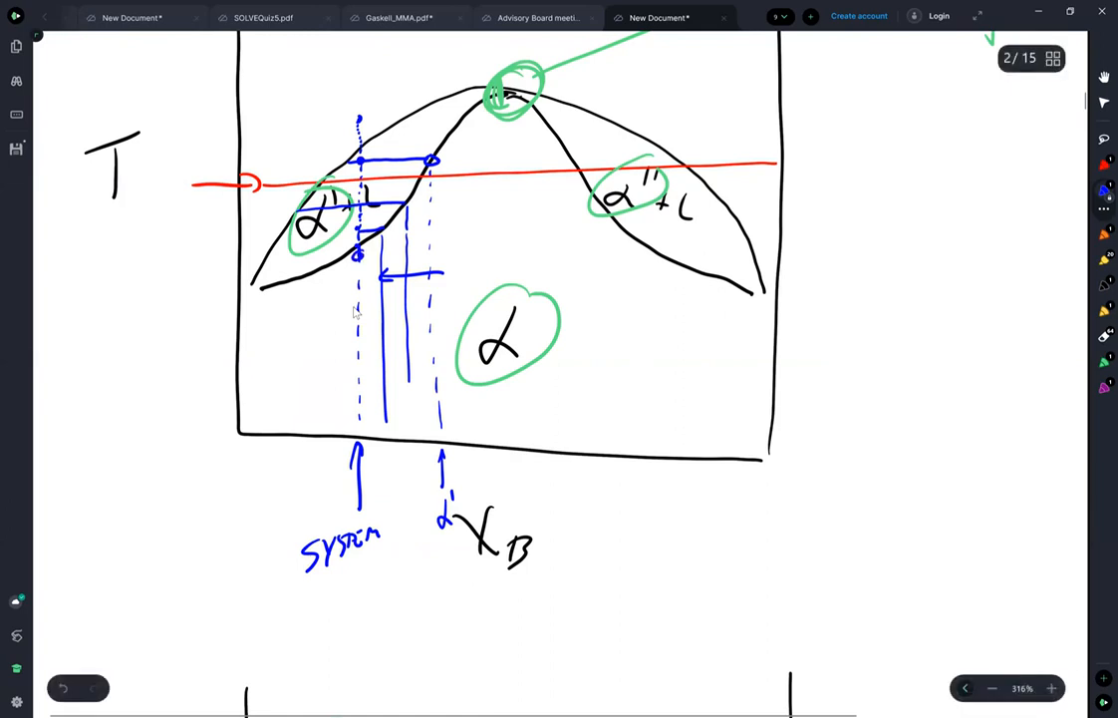
left_click_drag(478, 368, 538, 363)
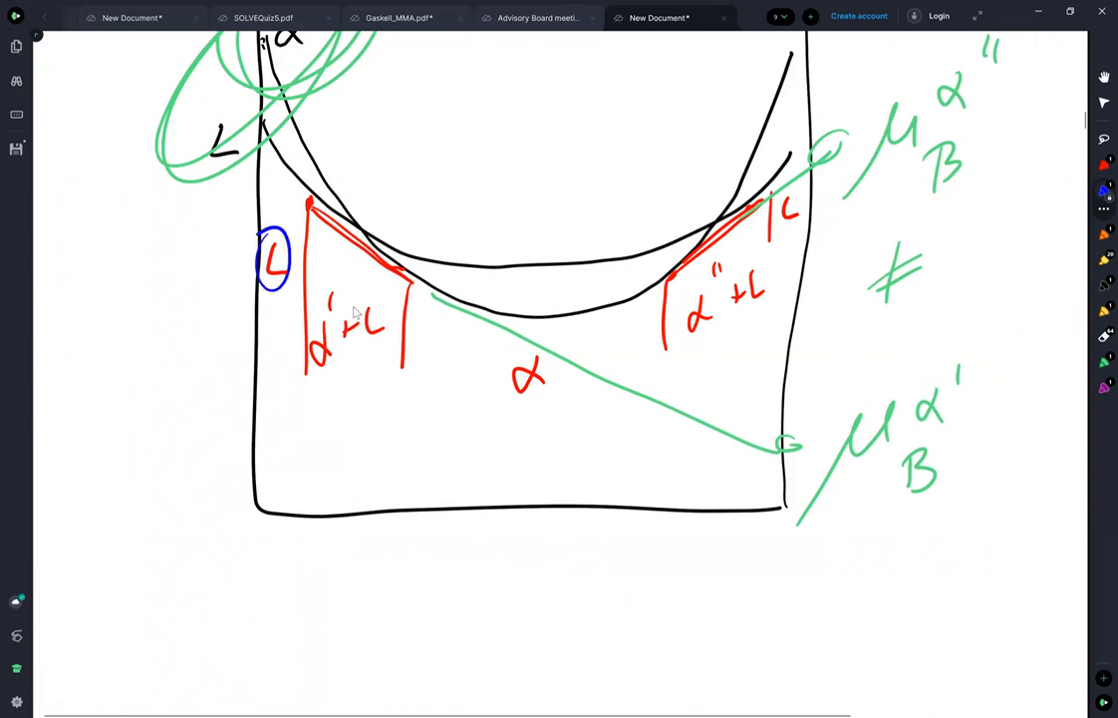
- Draw two blue tangent lines from the liquid curve, hatch between them and add an arrow toward α
left_click_drag(259, 120, 339, 269)
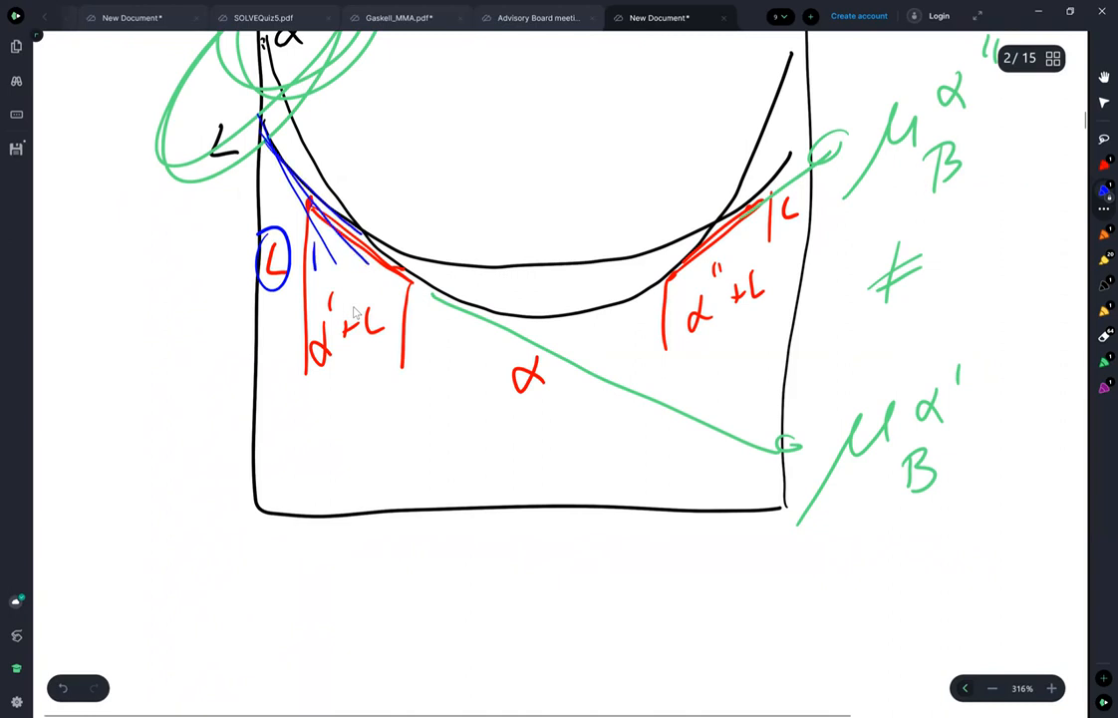
left_click_drag(309, 256, 362, 299)
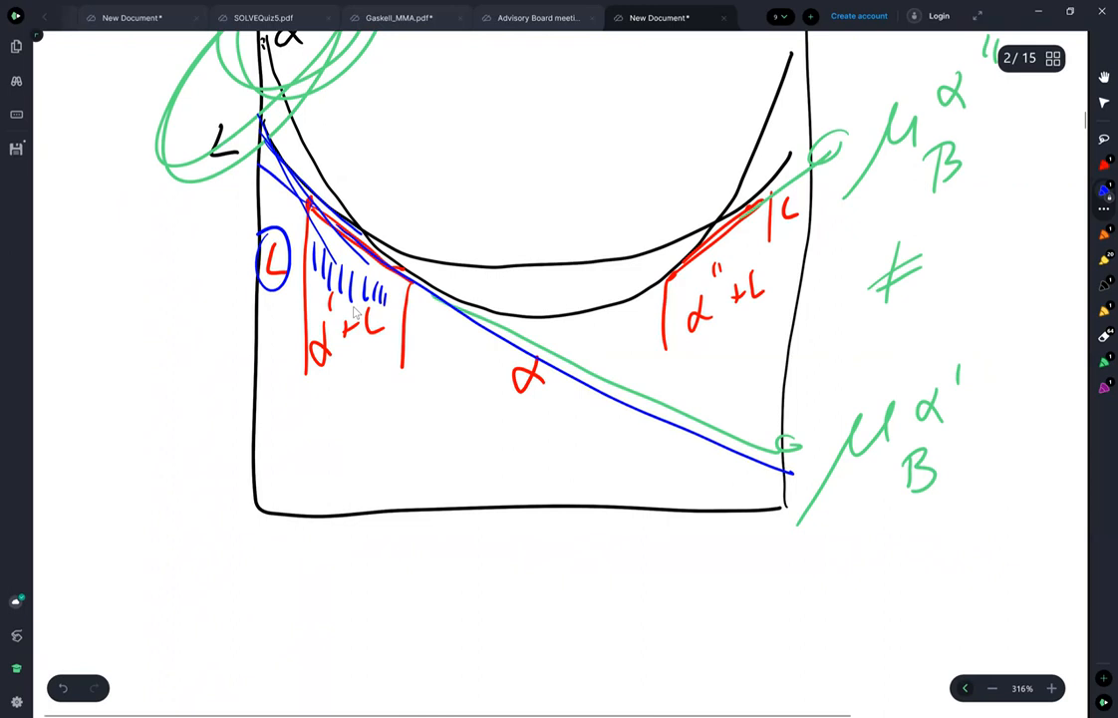
left_click_drag(389, 289, 399, 309)
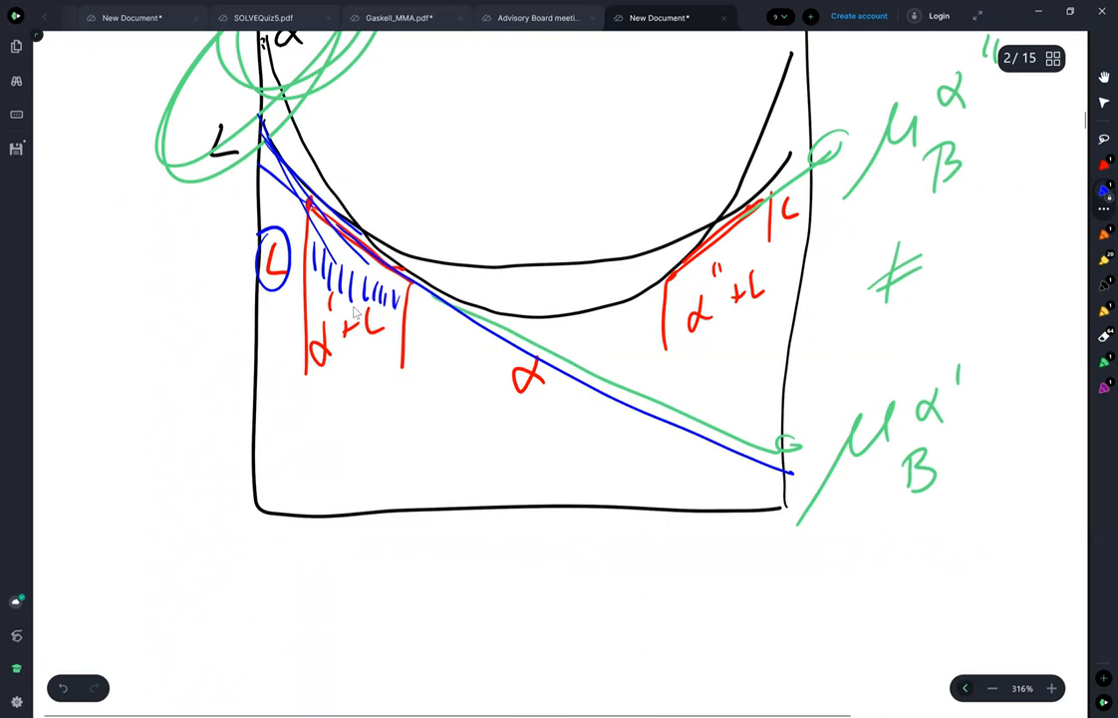
left_click_drag(388, 321, 418, 317)
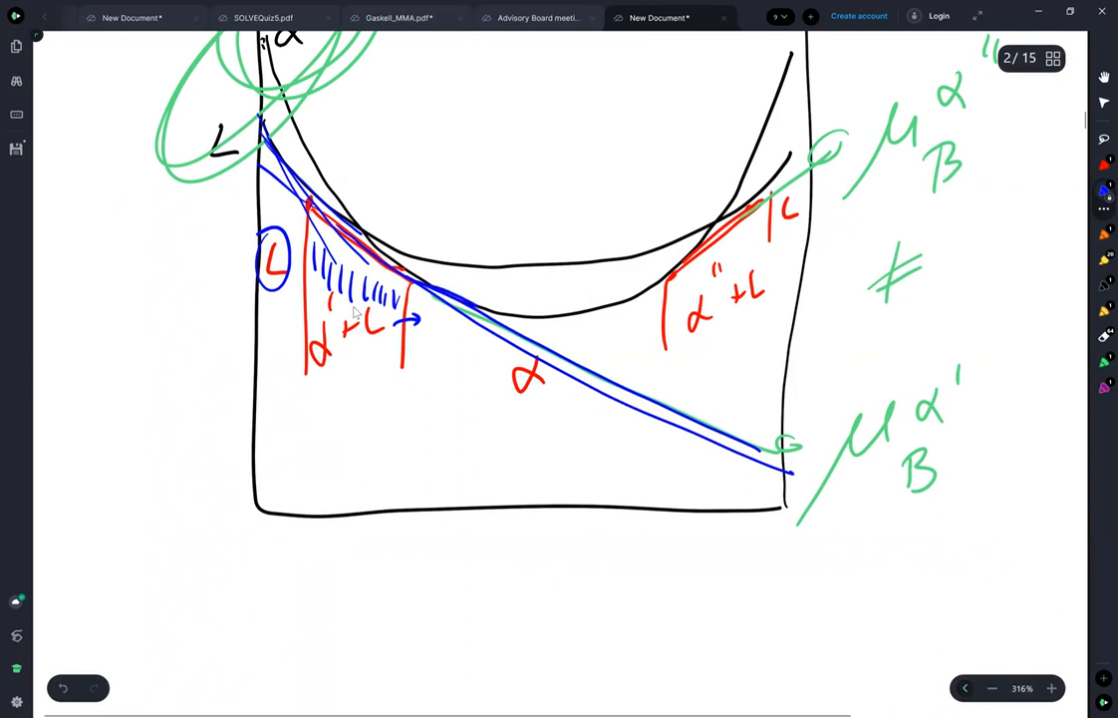
left_click_drag(435, 317, 582, 323)
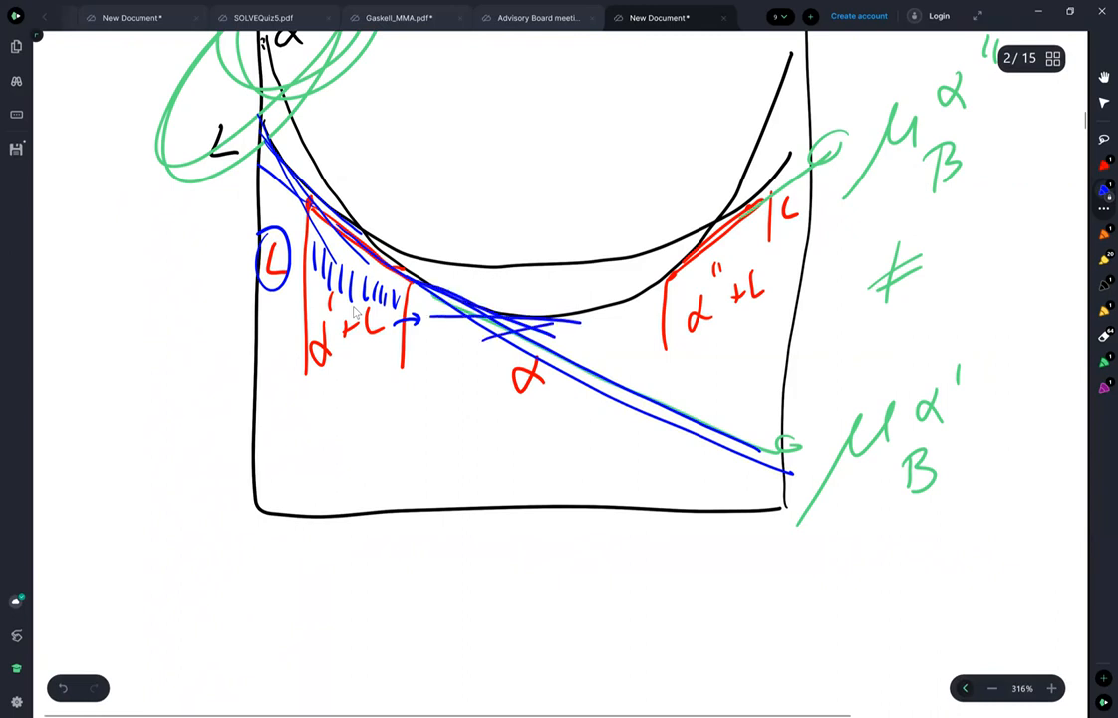